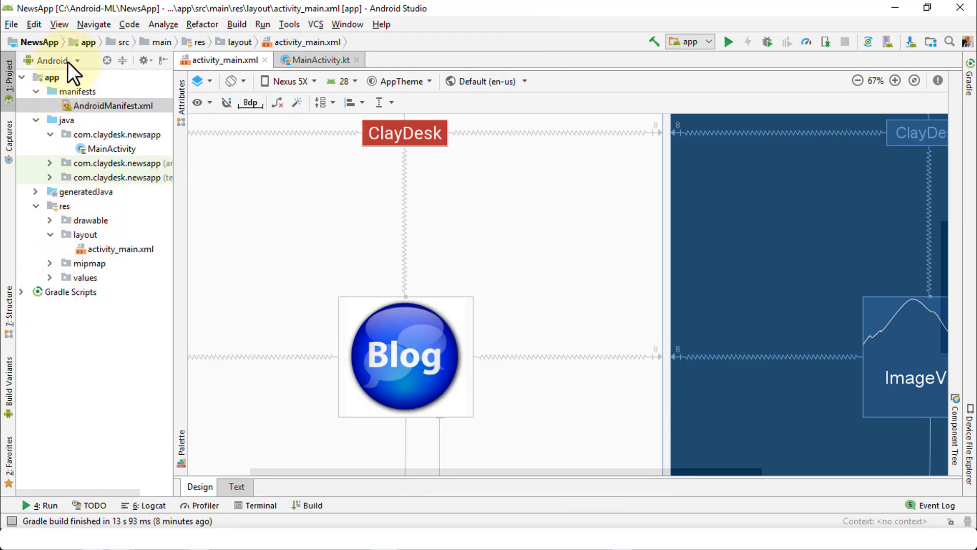
# Step: Keep the project tree in Android view and expand Gradle Scripts
pyautogui.click(53, 61)
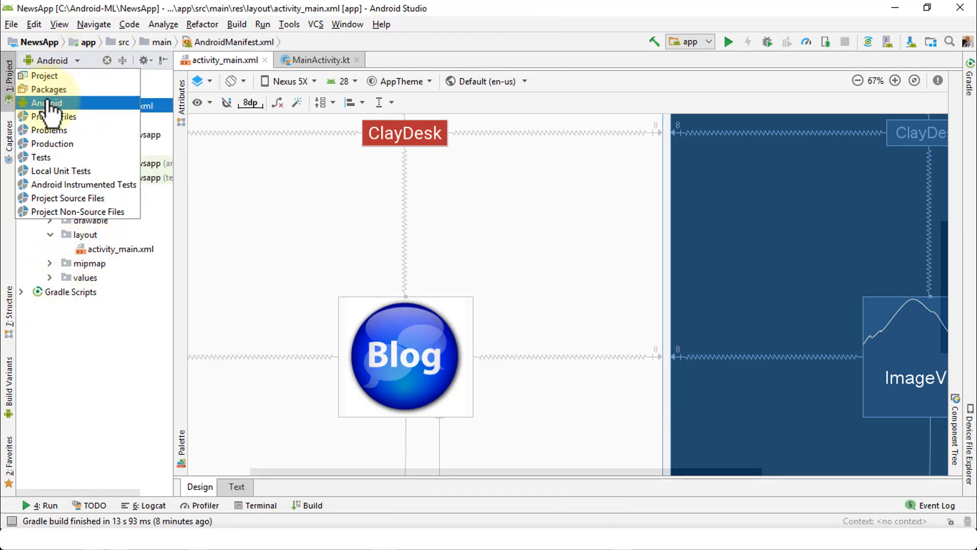
pyautogui.click(47, 103)
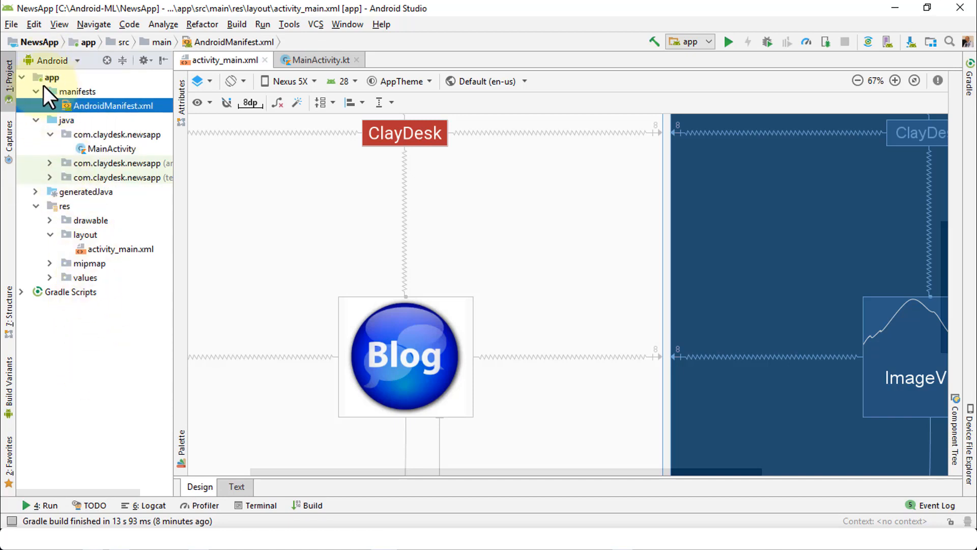
pyautogui.click(22, 291)
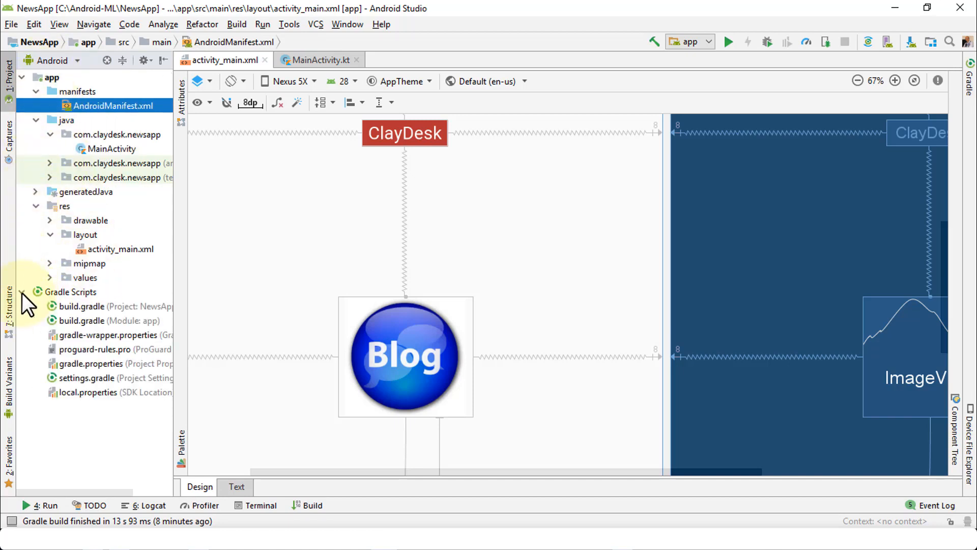
pyautogui.moveTo(72, 330)
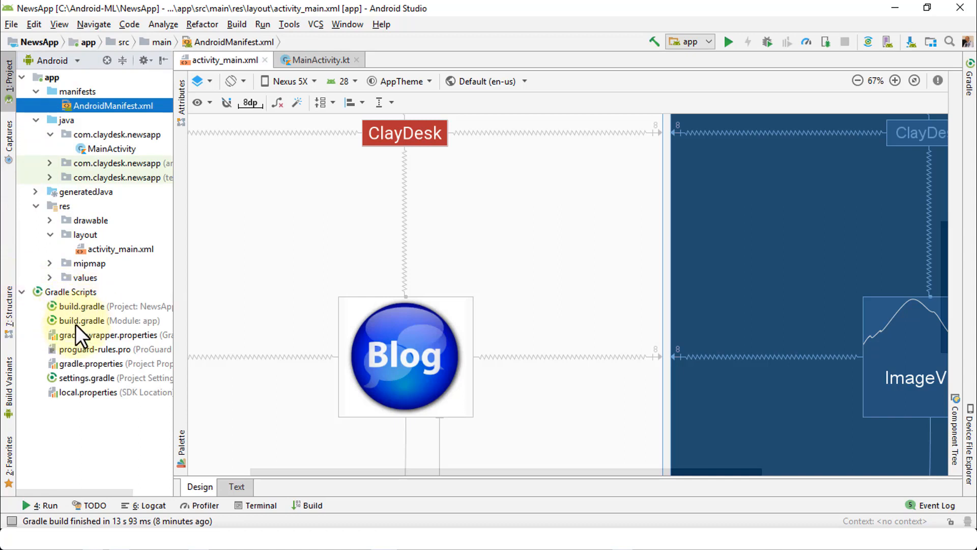
pyautogui.moveTo(175, 281)
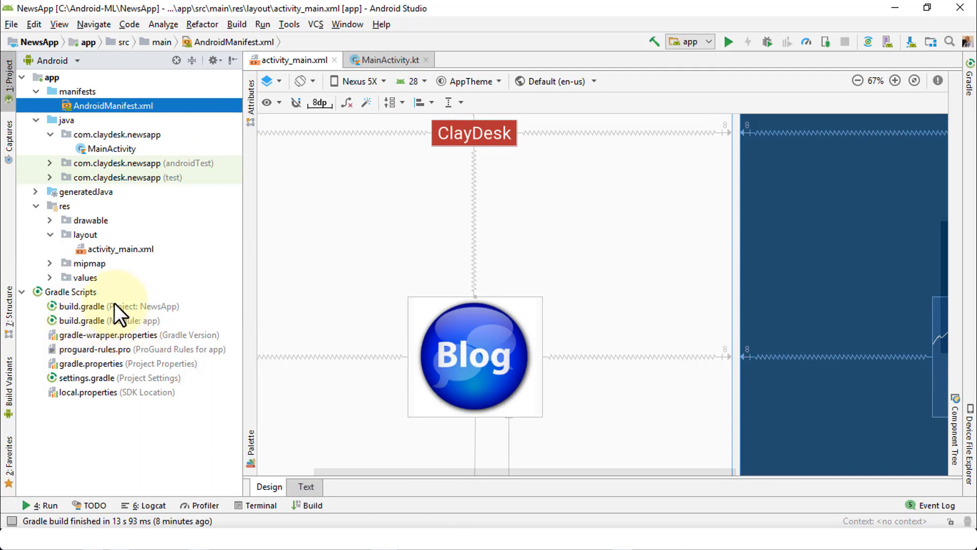
pyautogui.moveTo(119, 333)
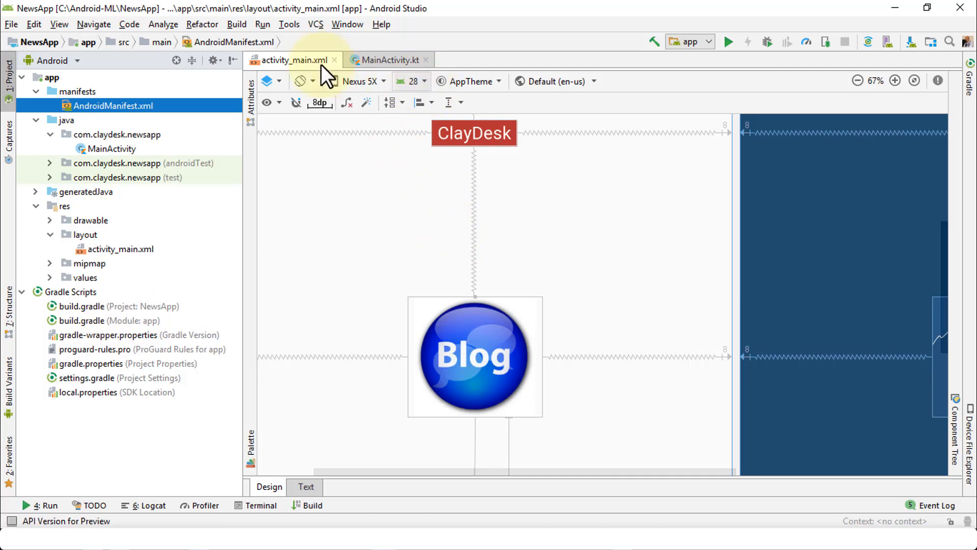
# Step: Check the layout preview's available API levels (27, 28), then bring up the Tools menu
pyautogui.click(412, 81)
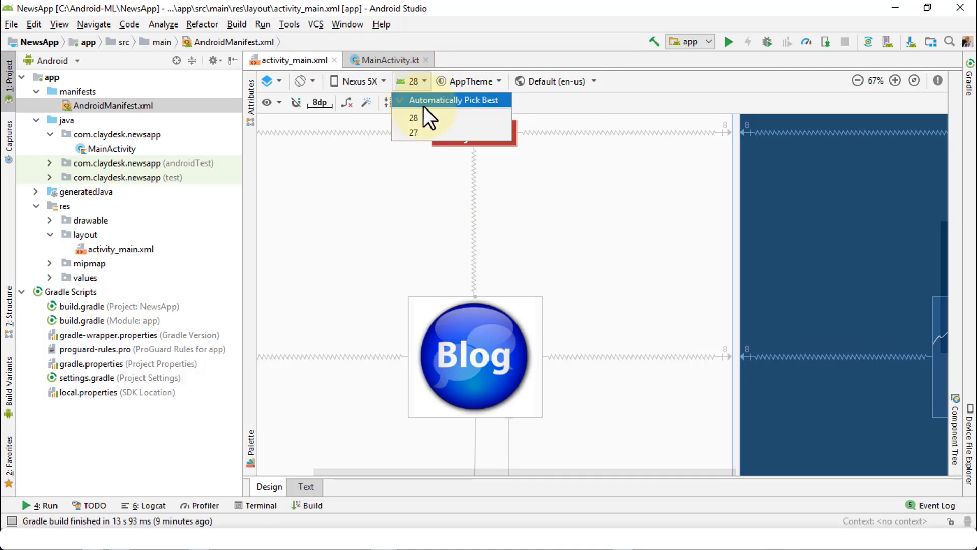
pyautogui.moveTo(455, 112)
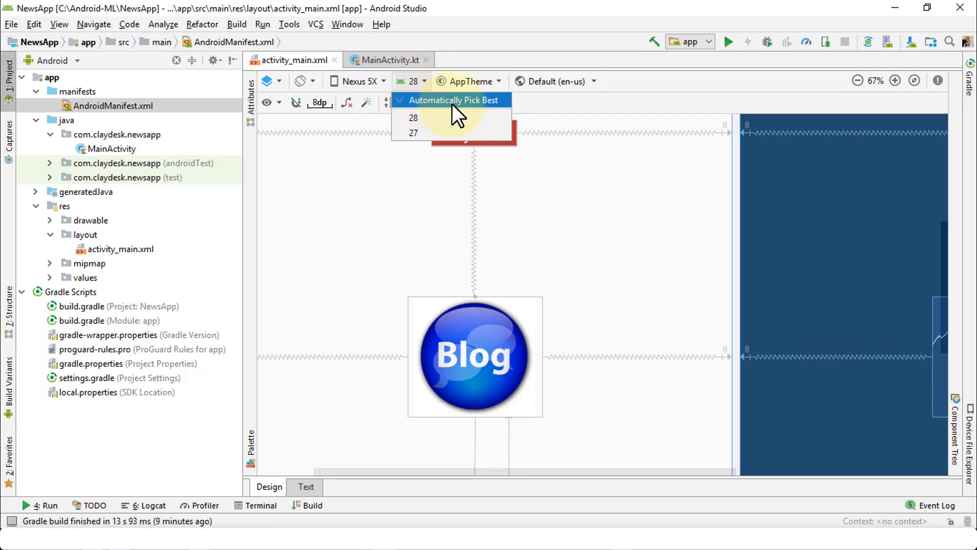
pyautogui.moveTo(413, 132)
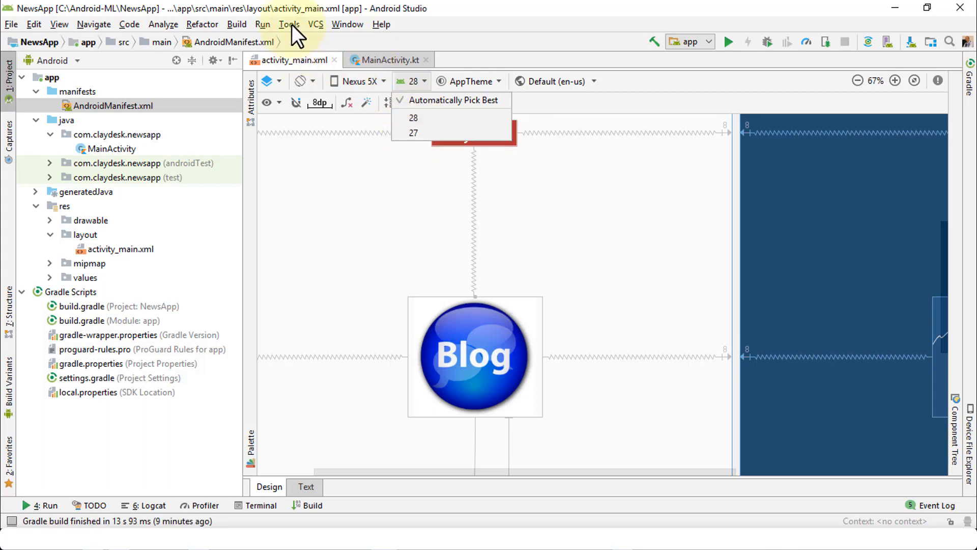
pyautogui.click(289, 24)
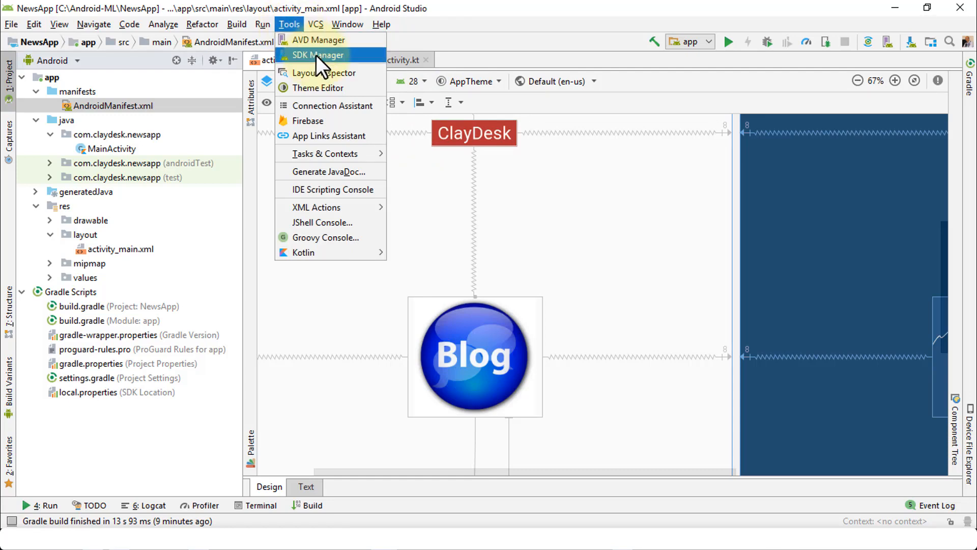
# Step: Open the SDK Manager to review the platforms for API levels 28, 27 and 26
pyautogui.click(319, 54)
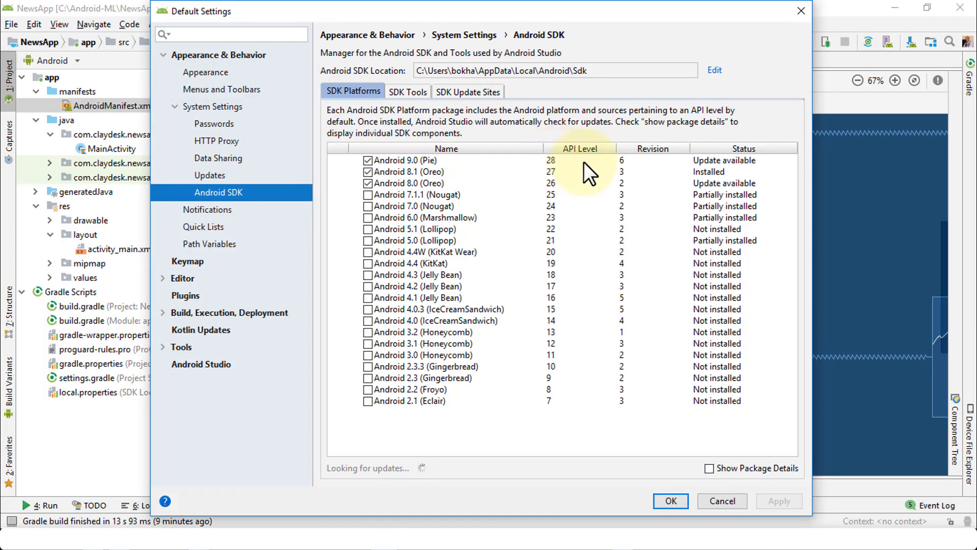
pyautogui.moveTo(410, 186)
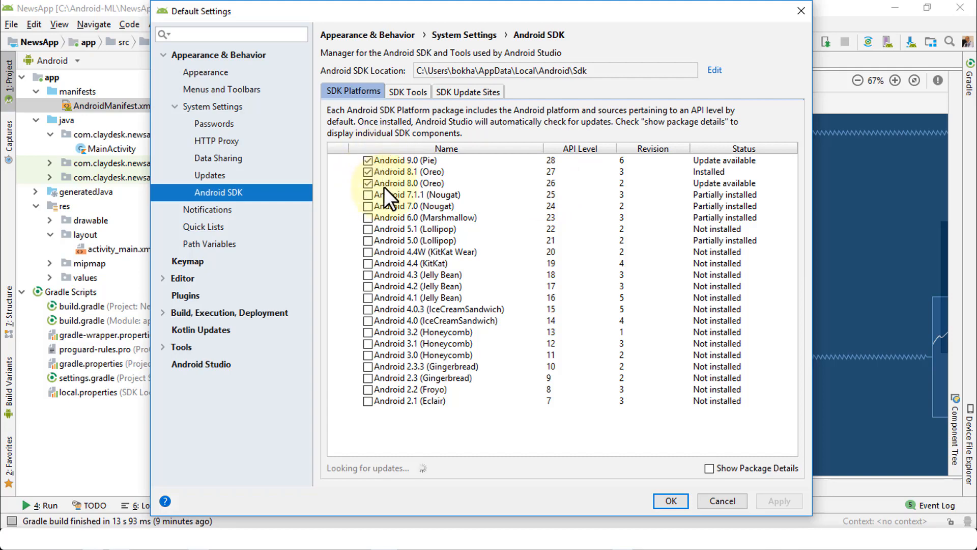
pyautogui.moveTo(422, 188)
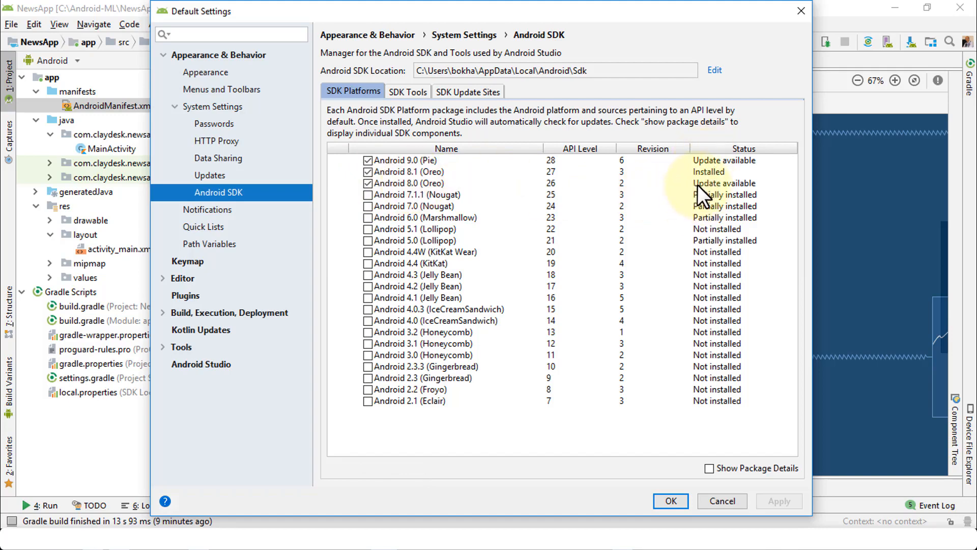
pyautogui.moveTo(582, 191)
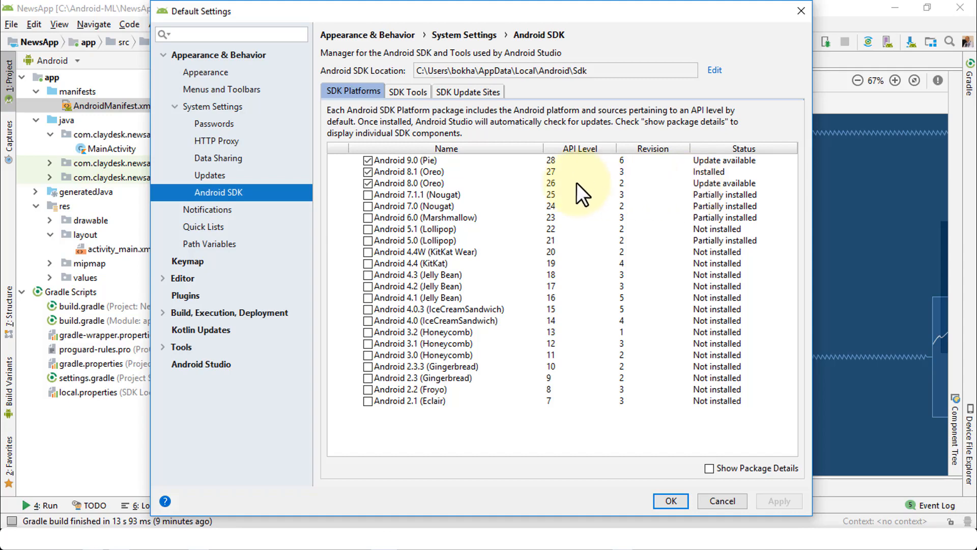
pyautogui.moveTo(443, 180)
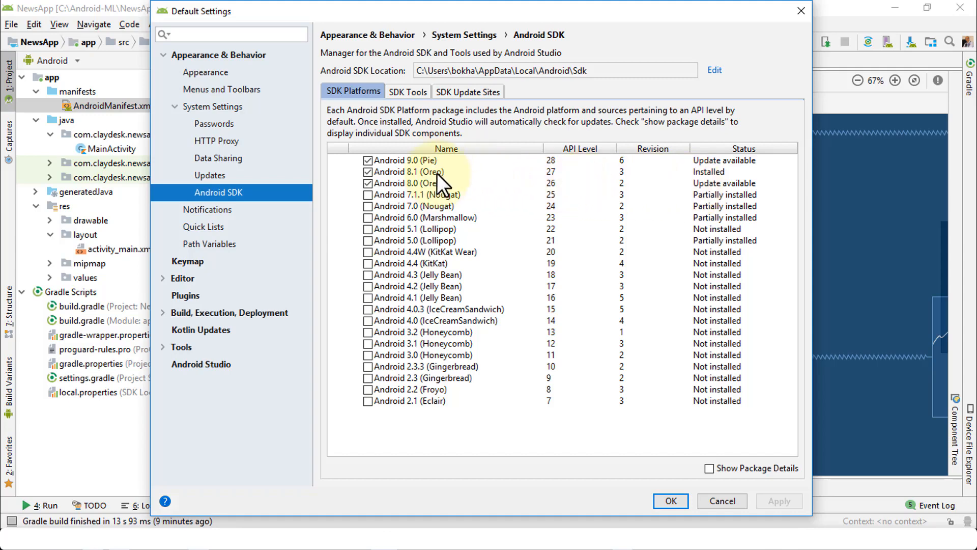
pyautogui.moveTo(561, 183)
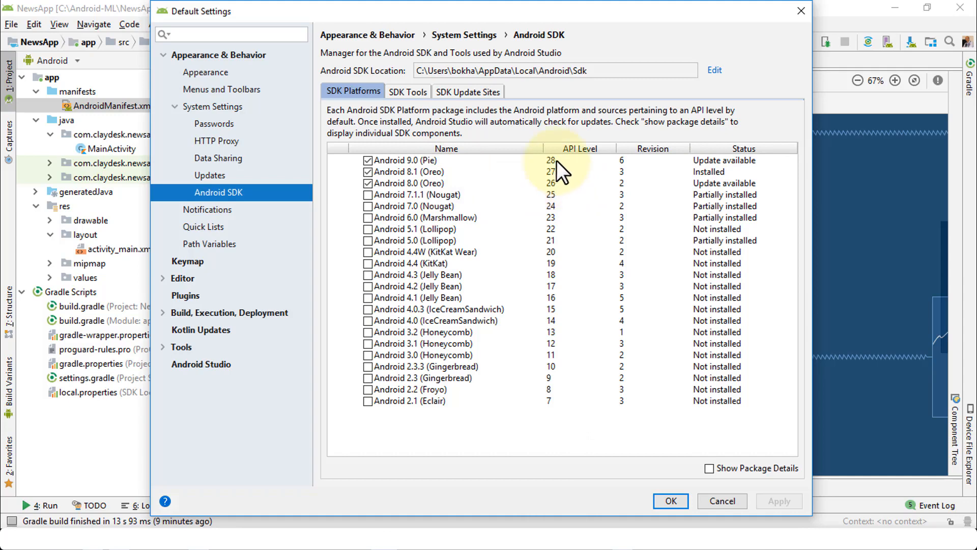
pyautogui.moveTo(722, 501)
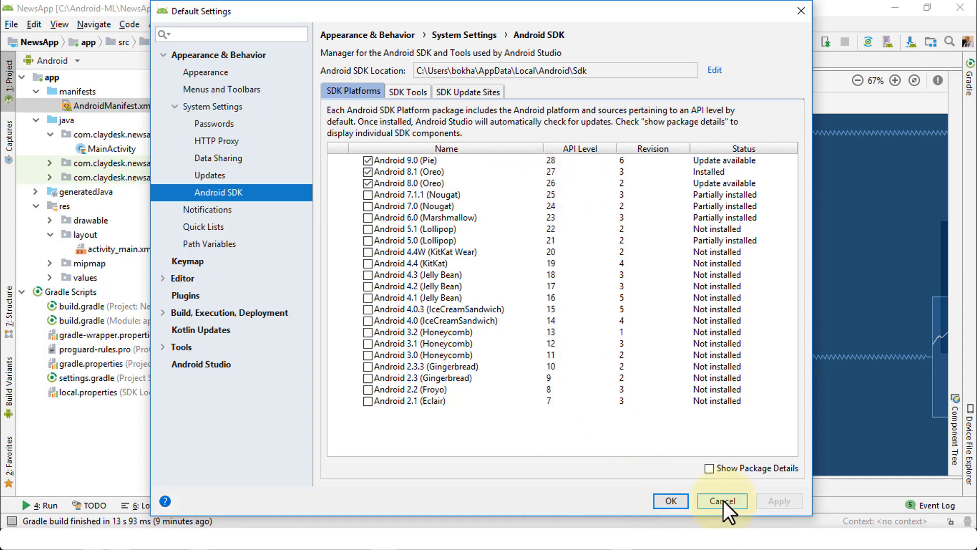
# Step: Close SDK settings unchanged and run the app to view the Nexus 5X API 26 target
pyautogui.click(720, 500)
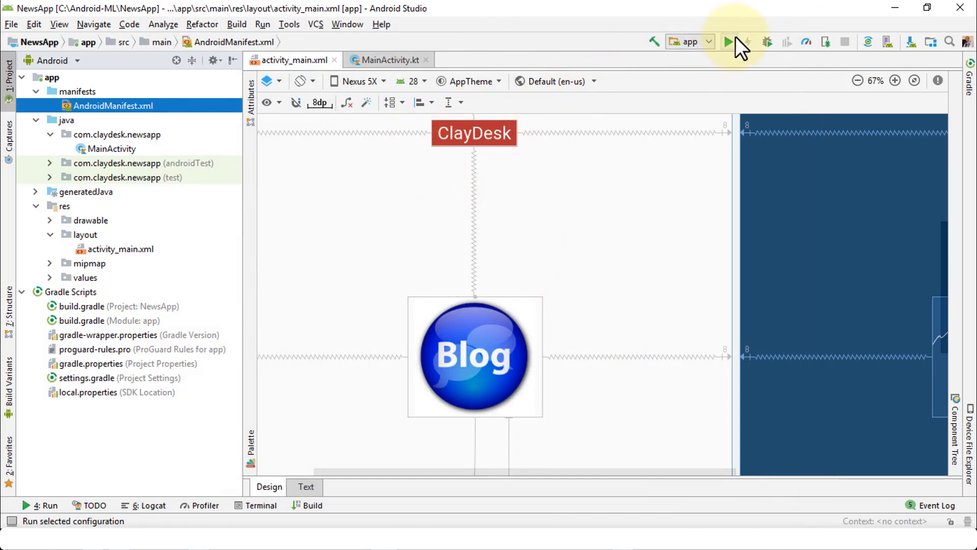
pyautogui.click(728, 41)
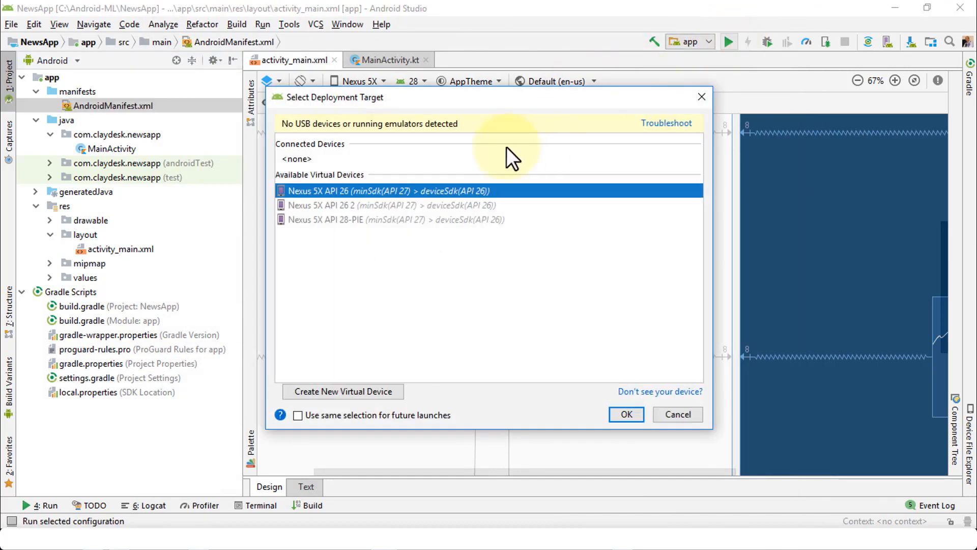
pyautogui.moveTo(328, 122)
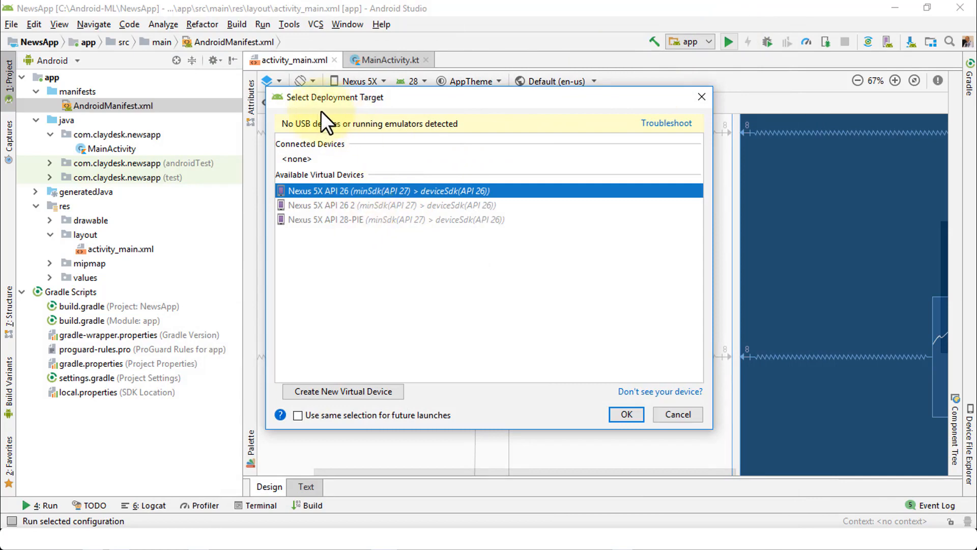
pyautogui.click(394, 220)
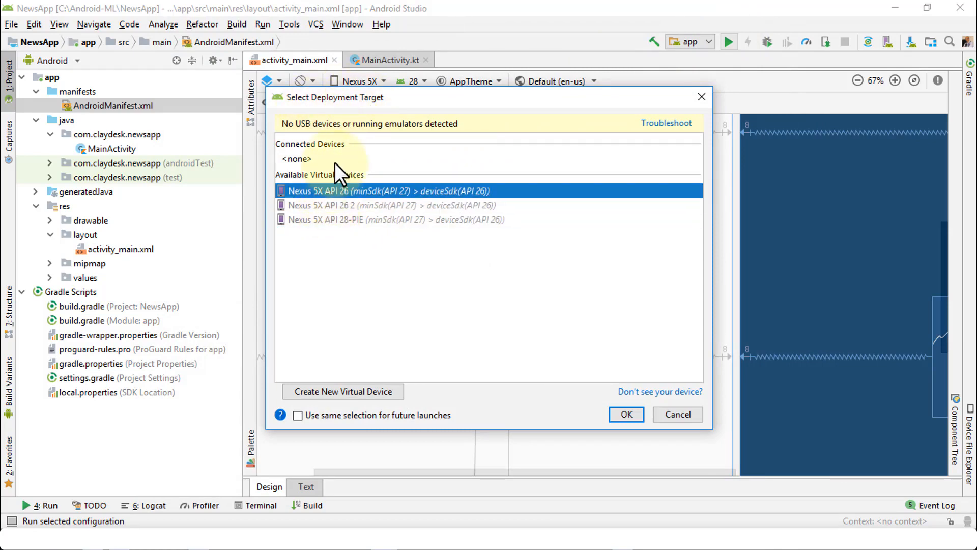
pyautogui.moveTo(486, 234)
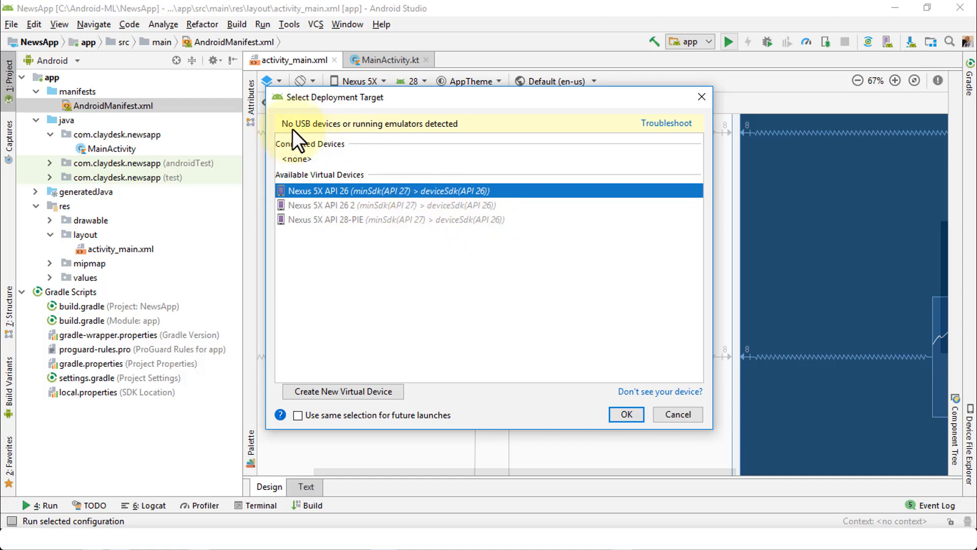
pyautogui.moveTo(432, 141)
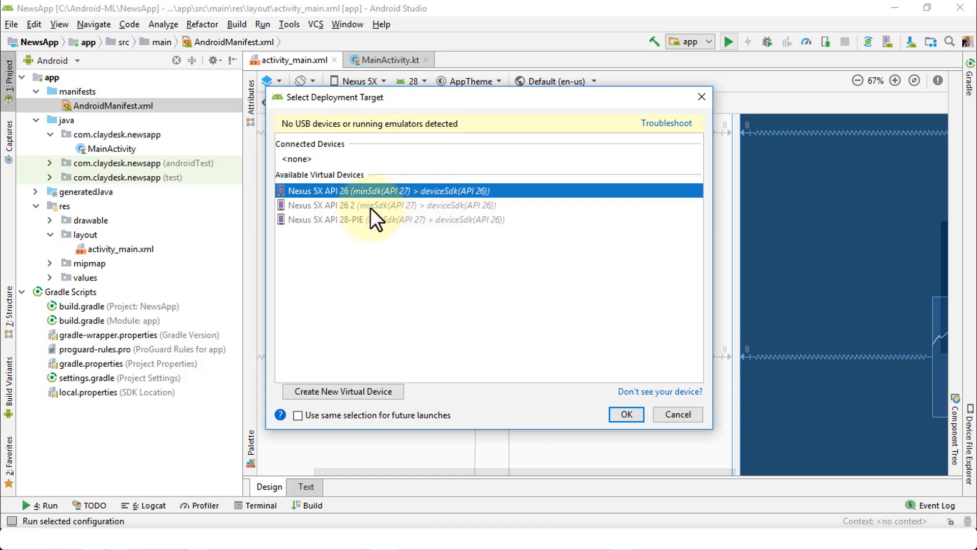
pyautogui.moveTo(411, 208)
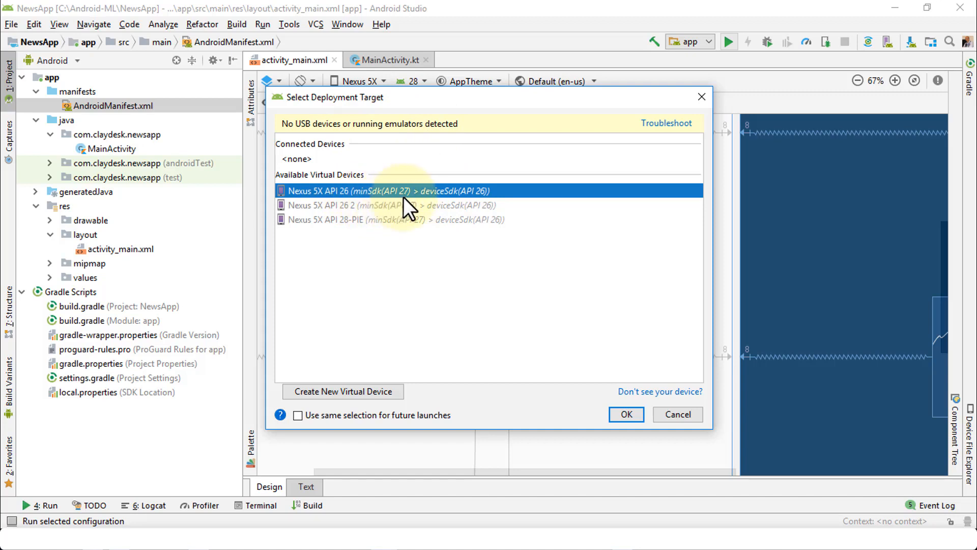
pyautogui.moveTo(433, 209)
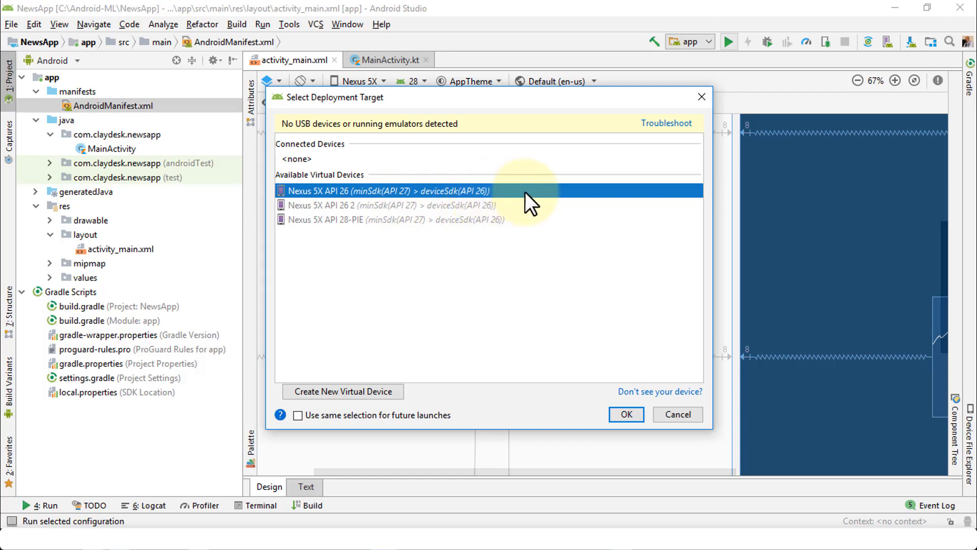
pyautogui.moveTo(573, 223)
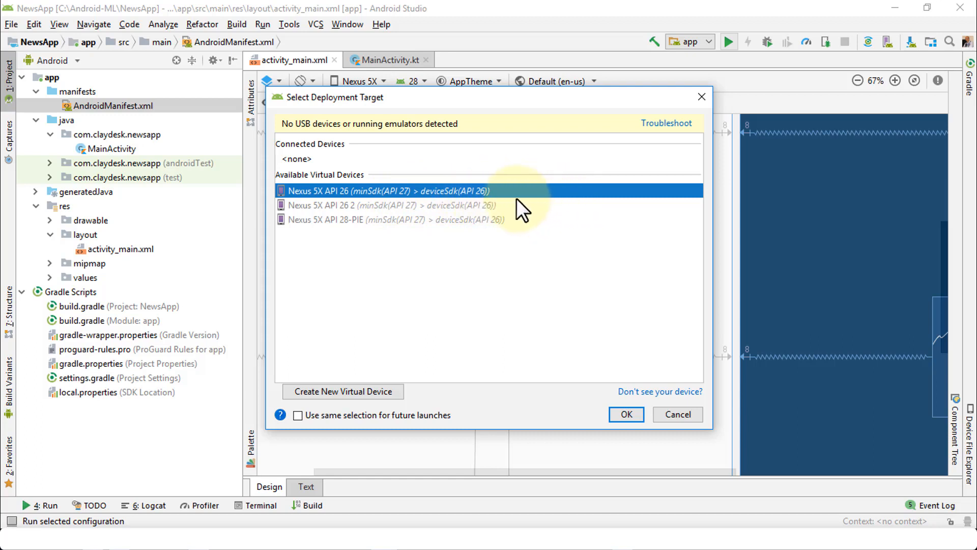
pyautogui.moveTo(485, 215)
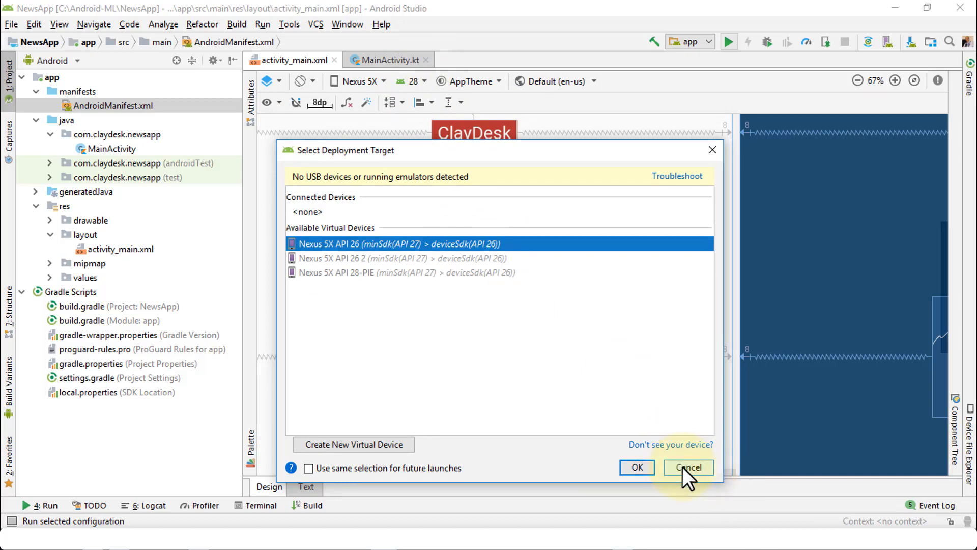
# Step: Cancel the Select Deployment Target dialog without running the app
pyautogui.click(688, 467)
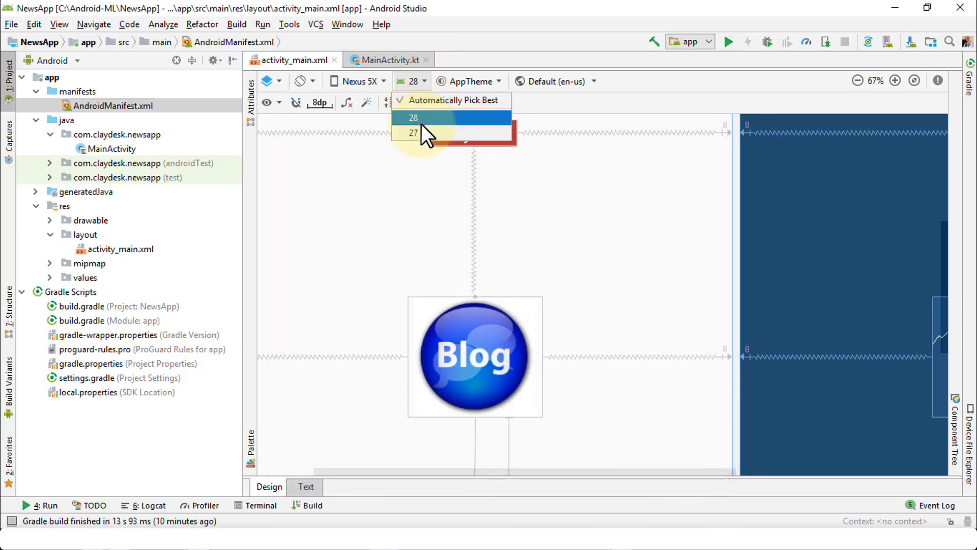
pyautogui.moveTo(437, 130)
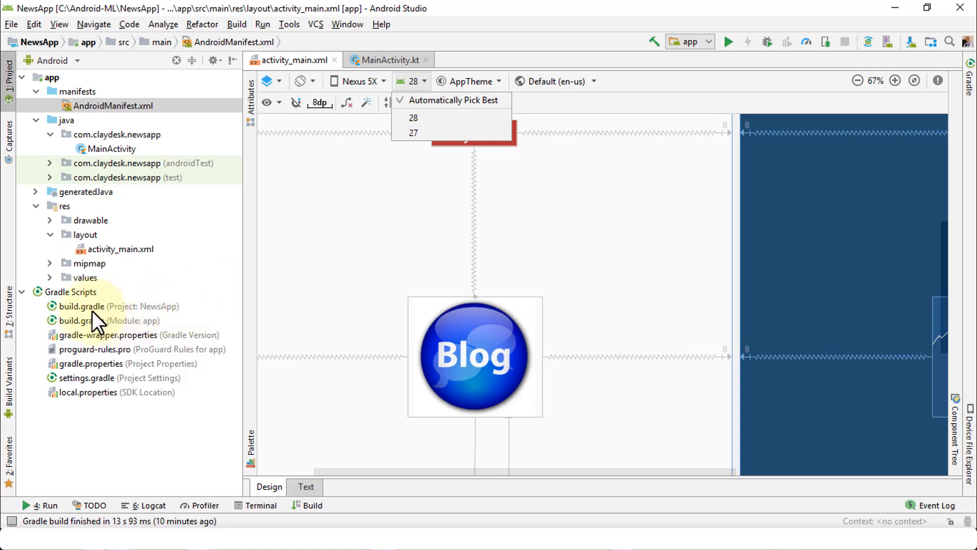
# Step: Open build.gradle (Module: app) and review compileSdk 28, minSdk 27 and targetSdk 28
pyautogui.click(108, 320)
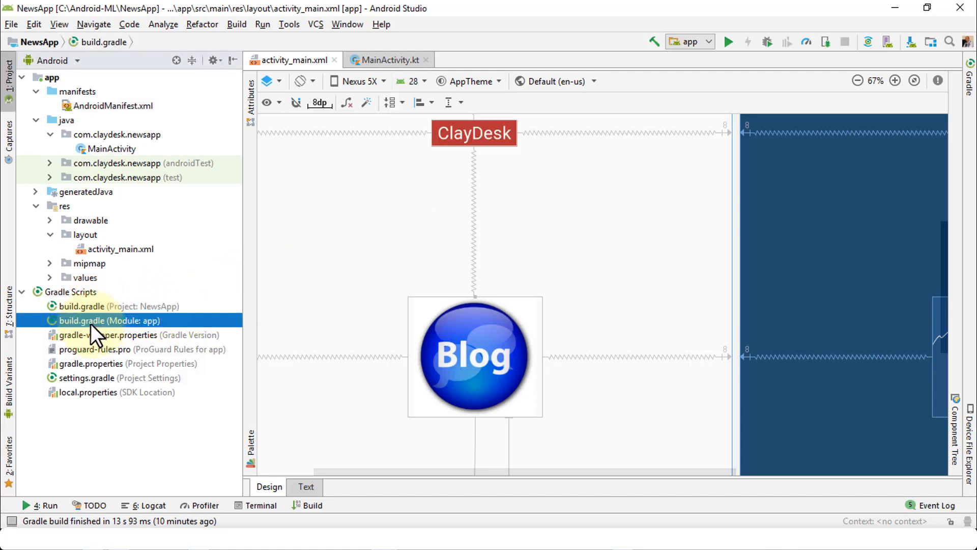
pyautogui.click(117, 306)
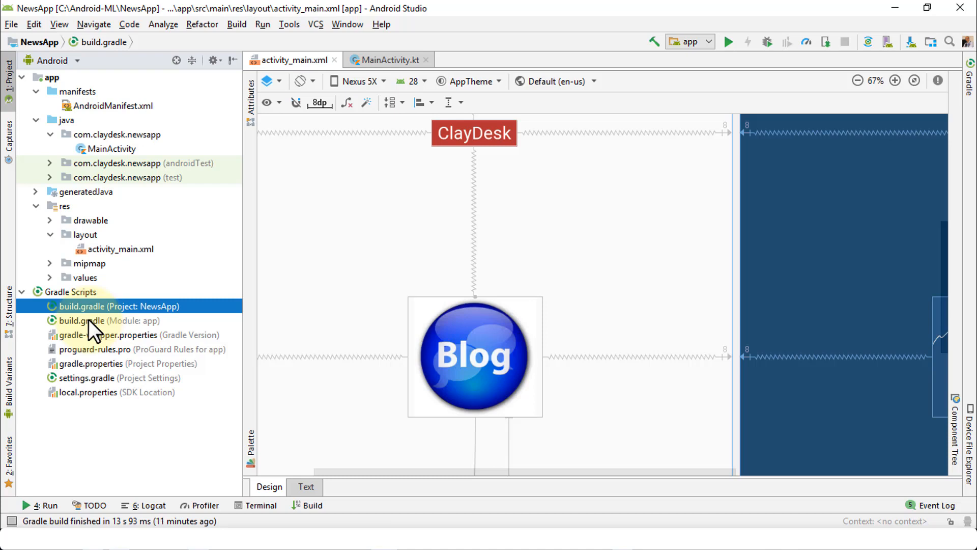
pyautogui.moveTo(92, 331)
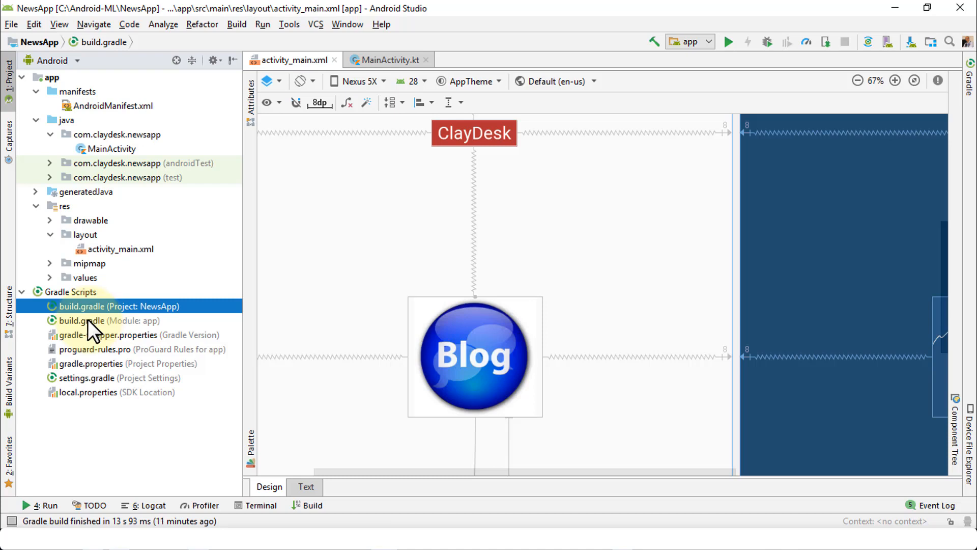
pyautogui.doubleClick(88, 320)
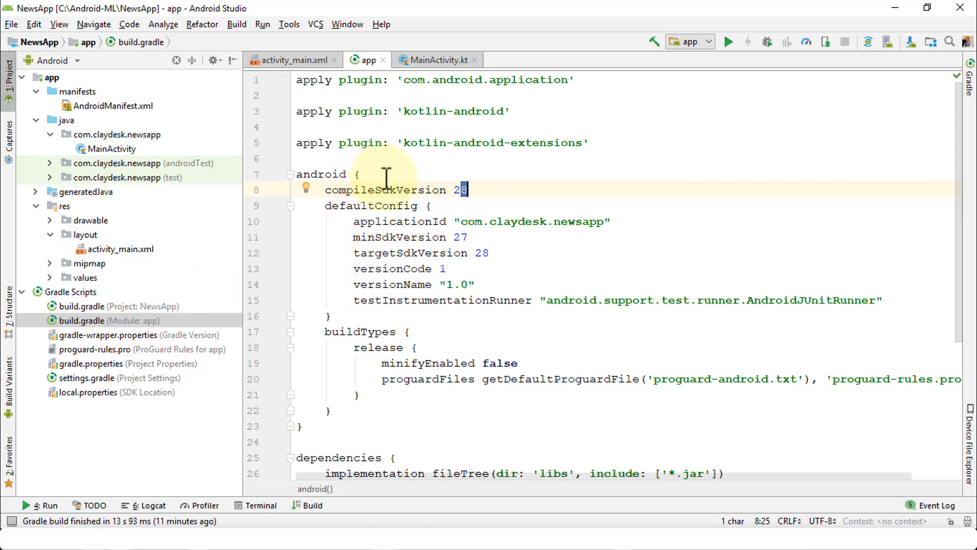
pyautogui.moveTo(404, 206)
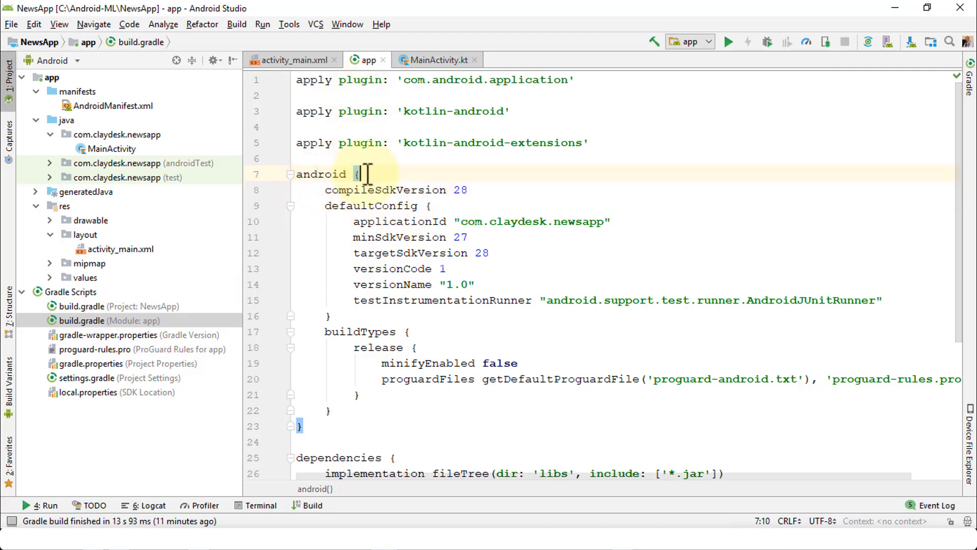
pyautogui.scroll(-3)
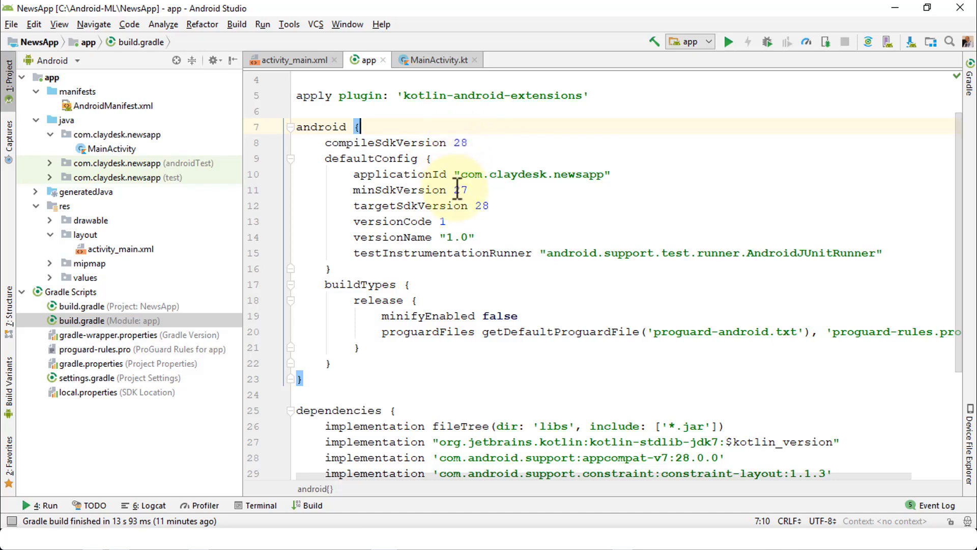
pyautogui.click(466, 190)
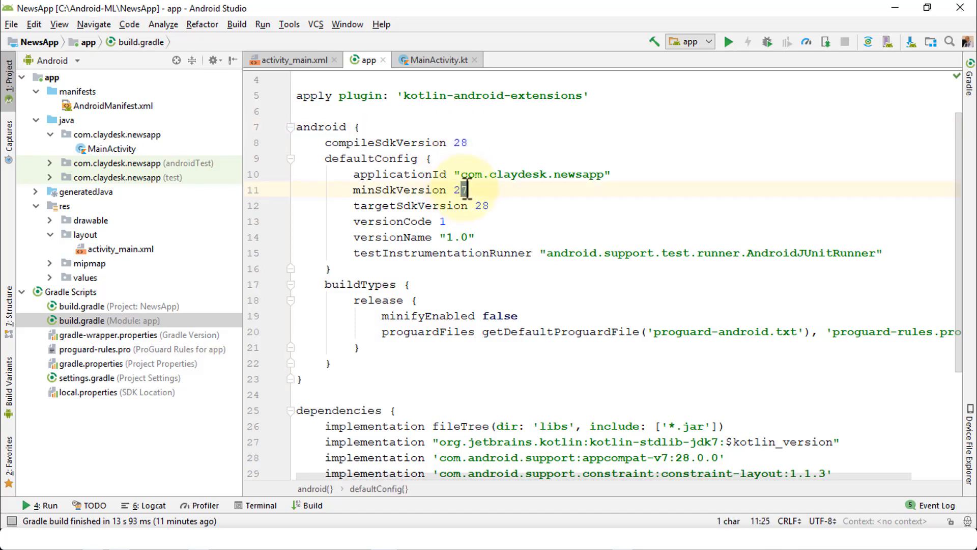
pyautogui.click(489, 206)
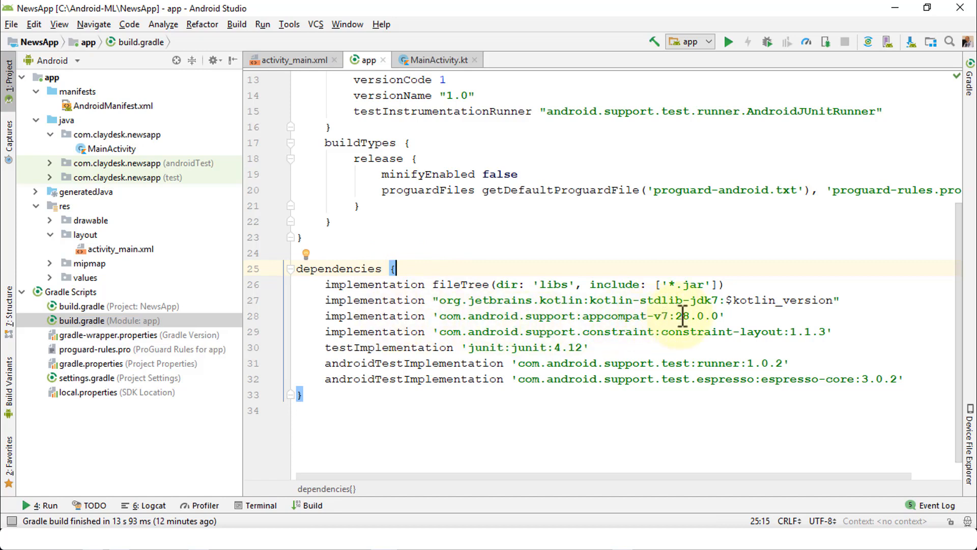
# Step: Replace the 28 versions with 26, including targetSdkVersion, then review the dependencies
pyautogui.doubleClick(679, 315)
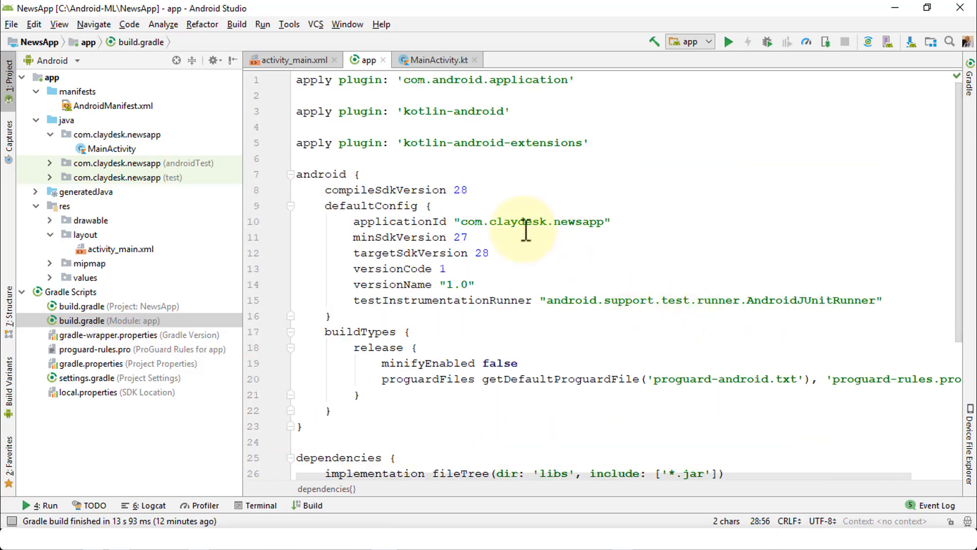
pyautogui.moveTo(462, 190)
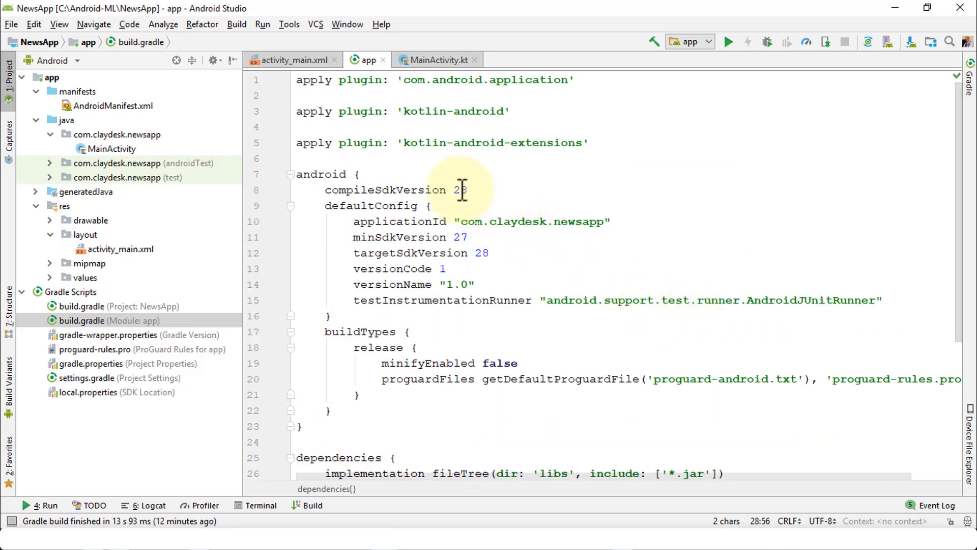
pyautogui.write('26')
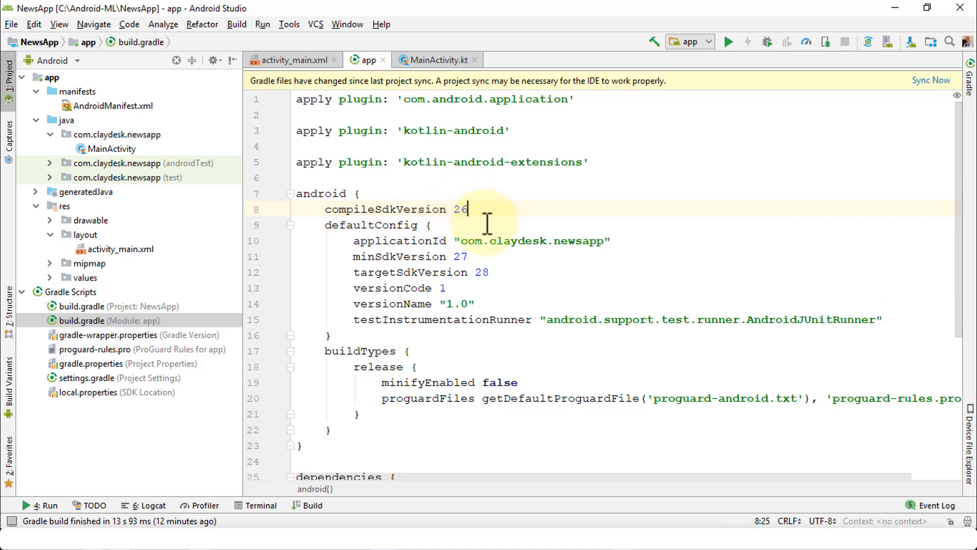
pyautogui.moveTo(488, 258)
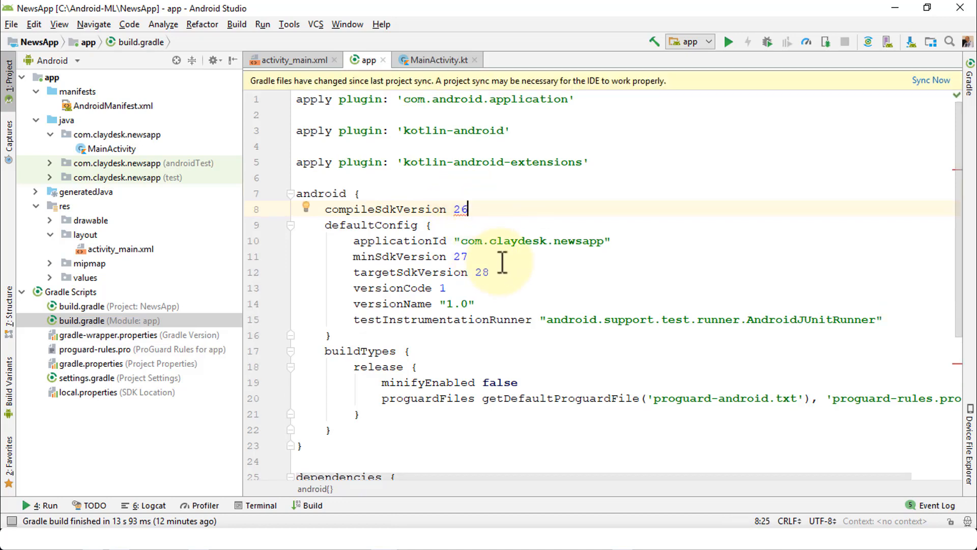
pyautogui.moveTo(464, 209)
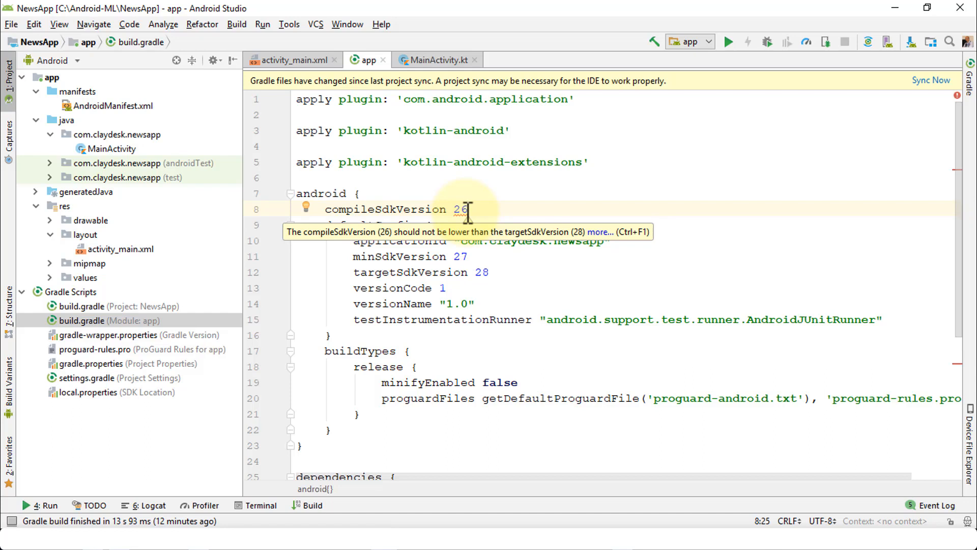
pyautogui.moveTo(402, 272)
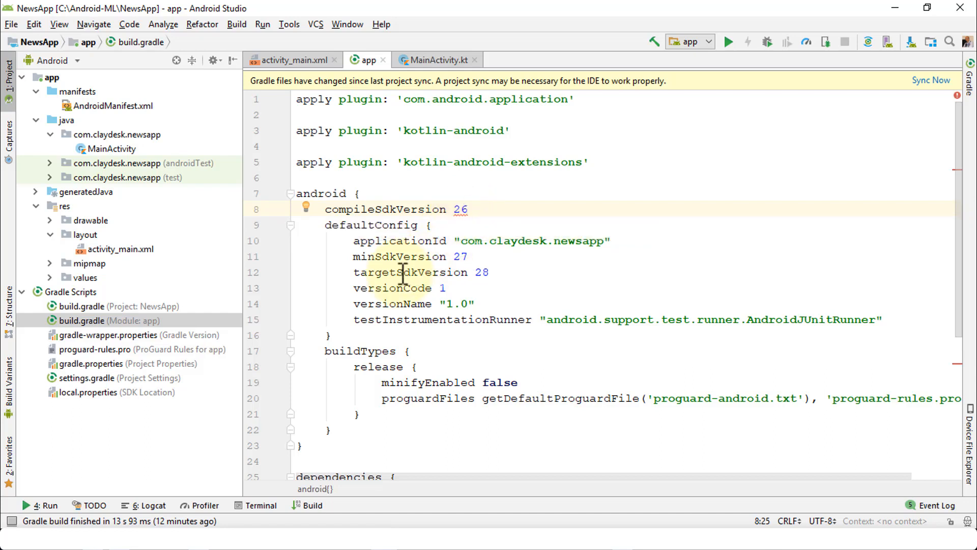
pyautogui.click(488, 272)
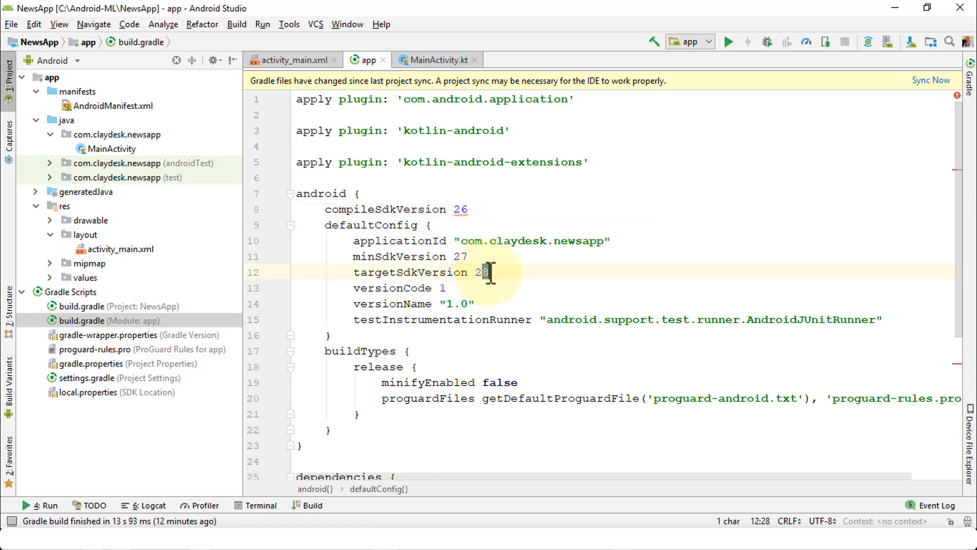
pyautogui.write('6')
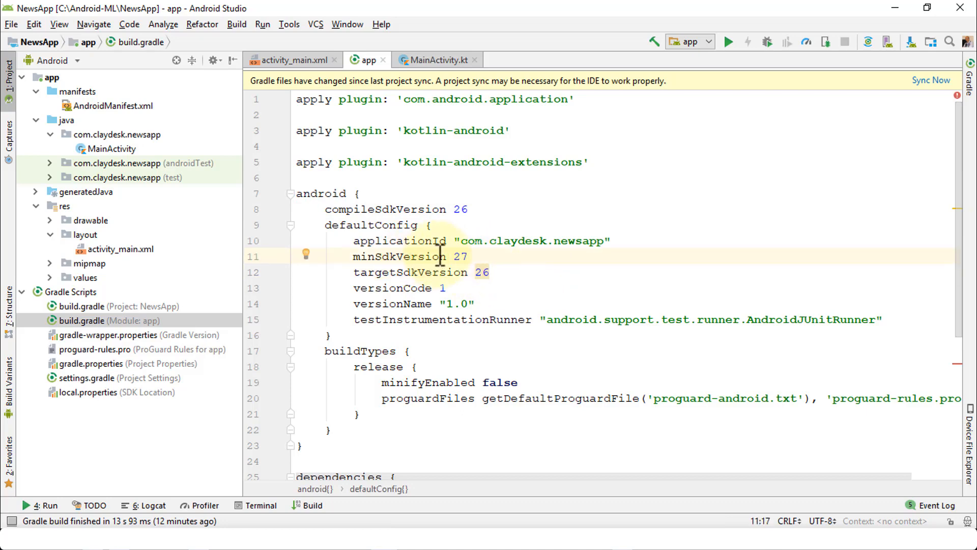
pyautogui.scroll(-3)
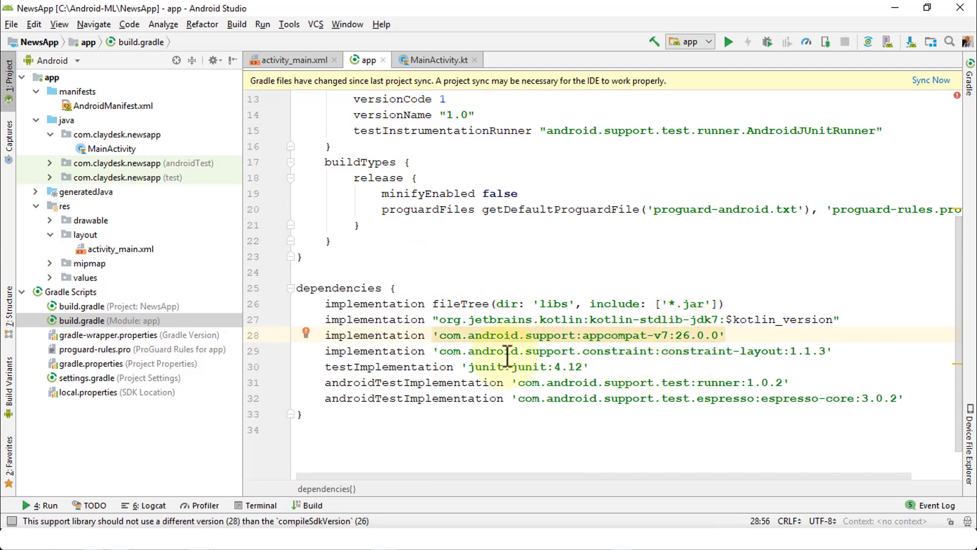
pyautogui.click(397, 350)
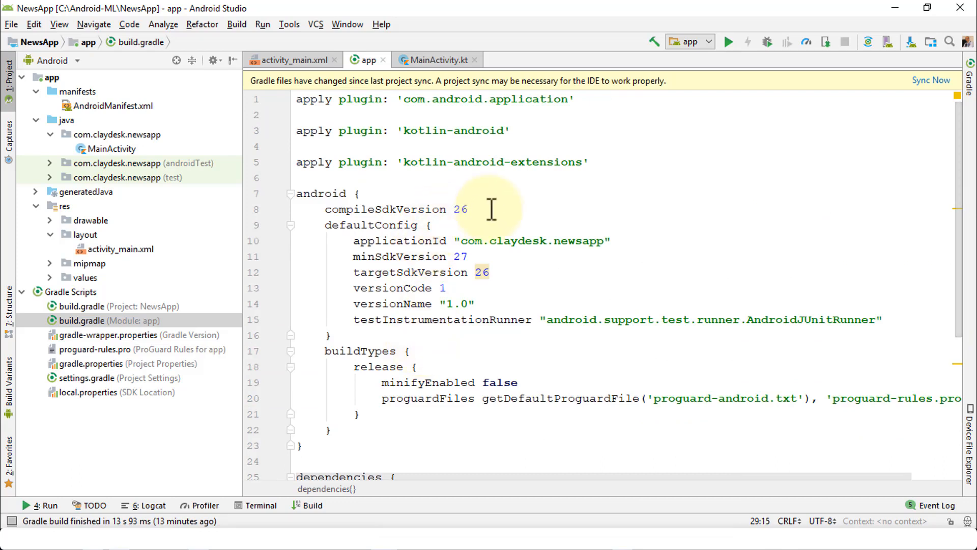
pyautogui.click(469, 208)
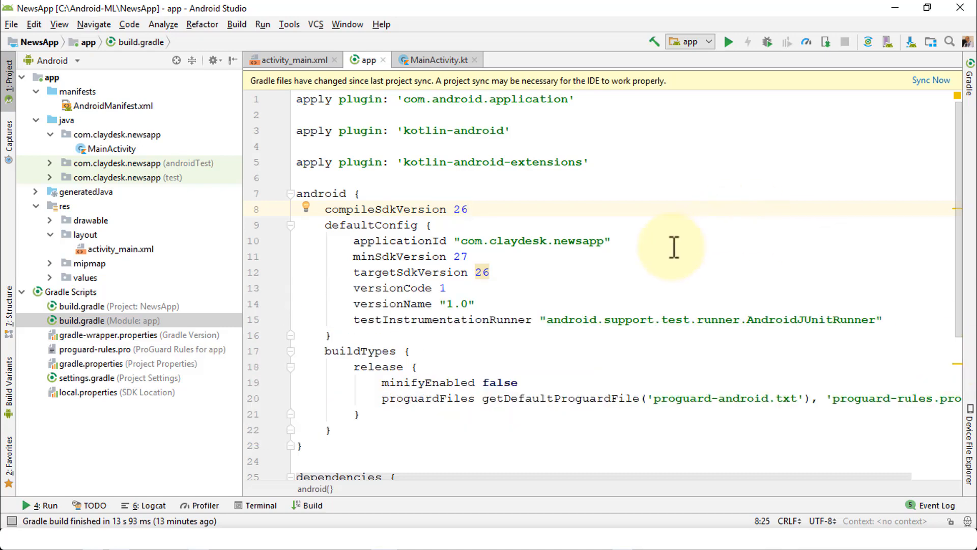
pyautogui.click(453, 241)
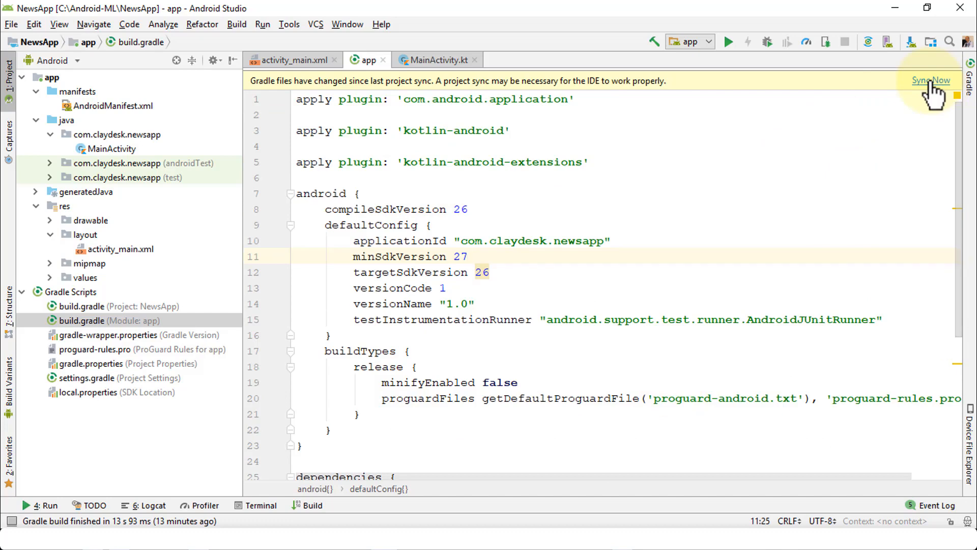
# Step: Sync the project with the updated Gradle files
pyautogui.click(931, 81)
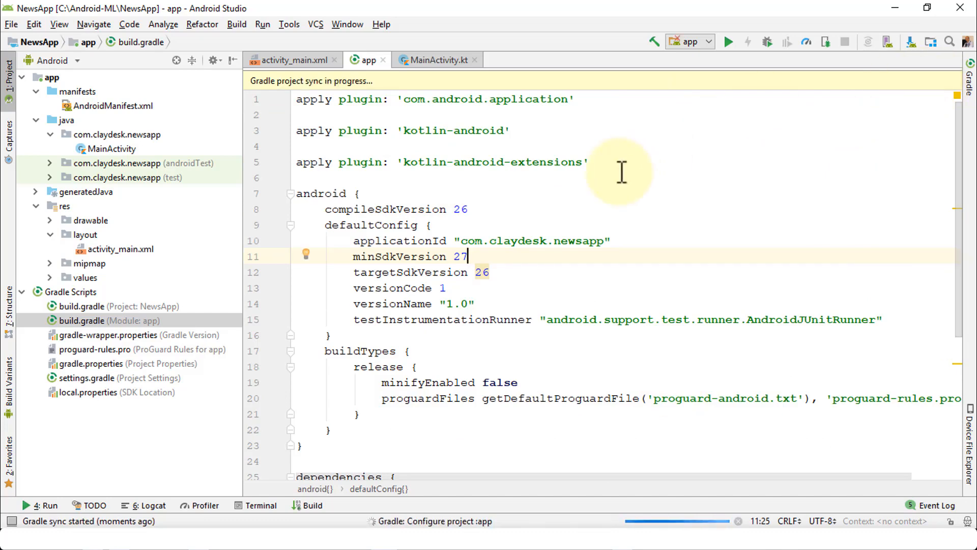
pyautogui.moveTo(643, 141)
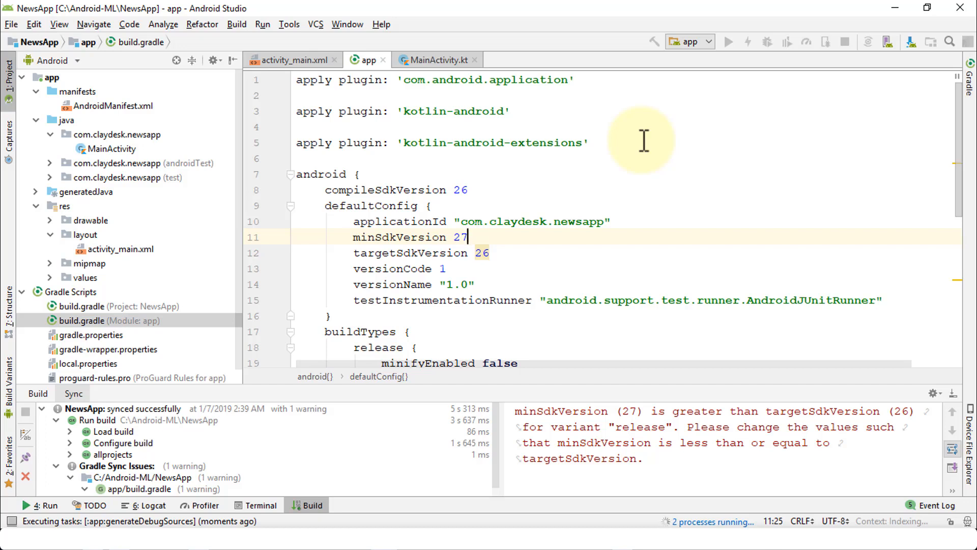
pyautogui.moveTo(513, 259)
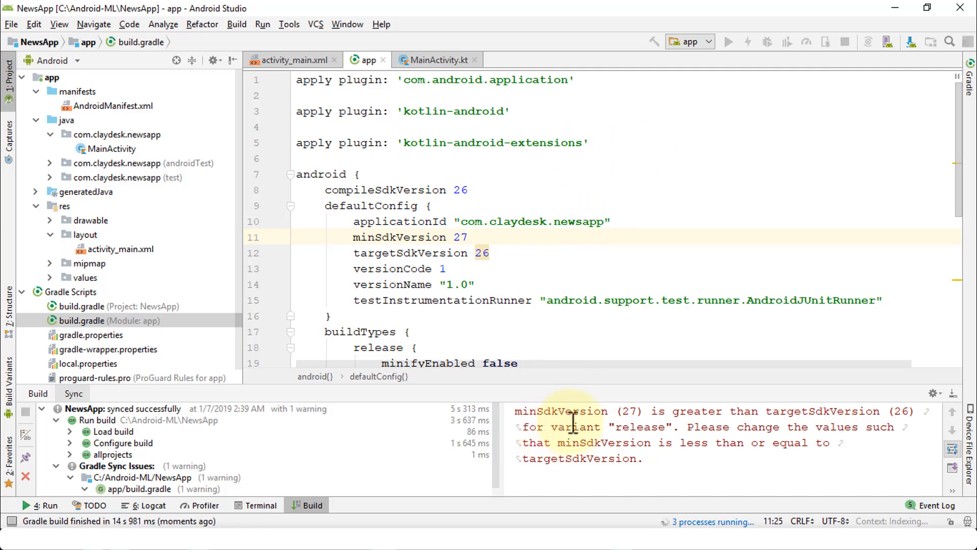
# Step: Change minSdkVersion from 27 to 26 and re-sync the project
pyautogui.click(468, 236)
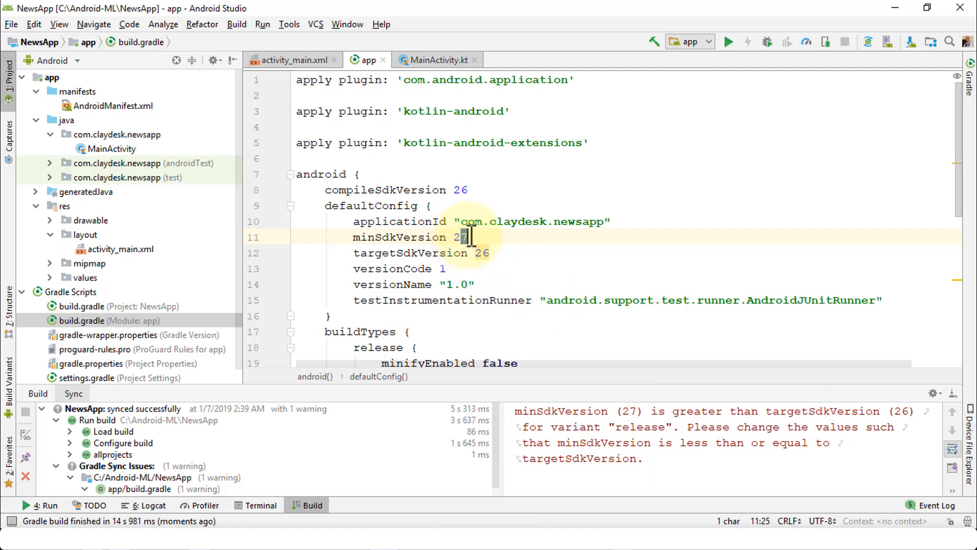
pyautogui.write('6')
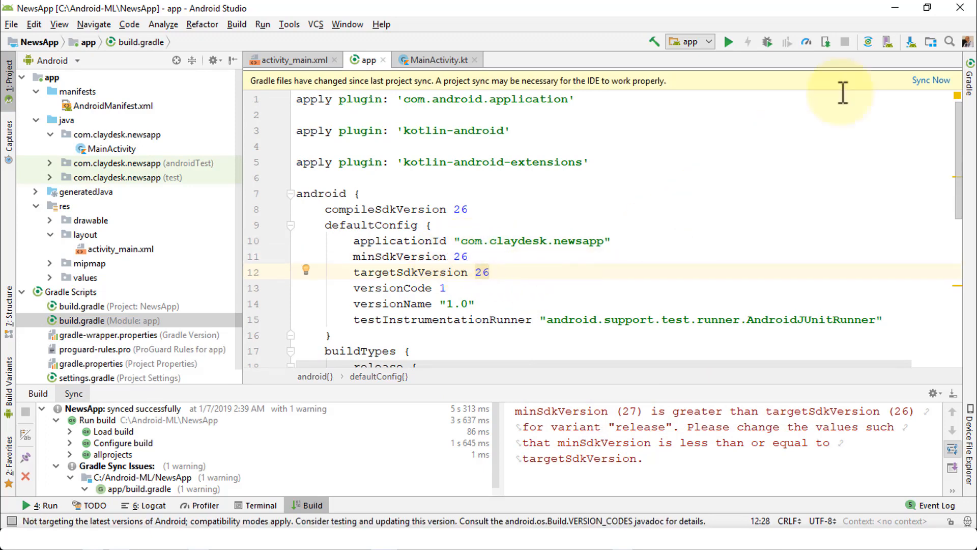
pyautogui.click(930, 80)
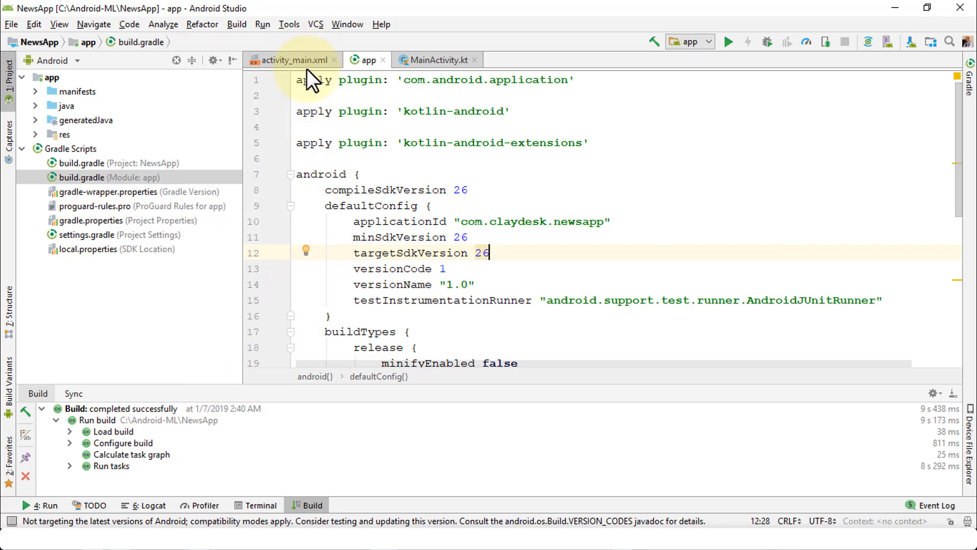
# Step: Run the app from activity_main.xml and choose the Nexus 5X API 26 emulator
pyautogui.click(293, 59)
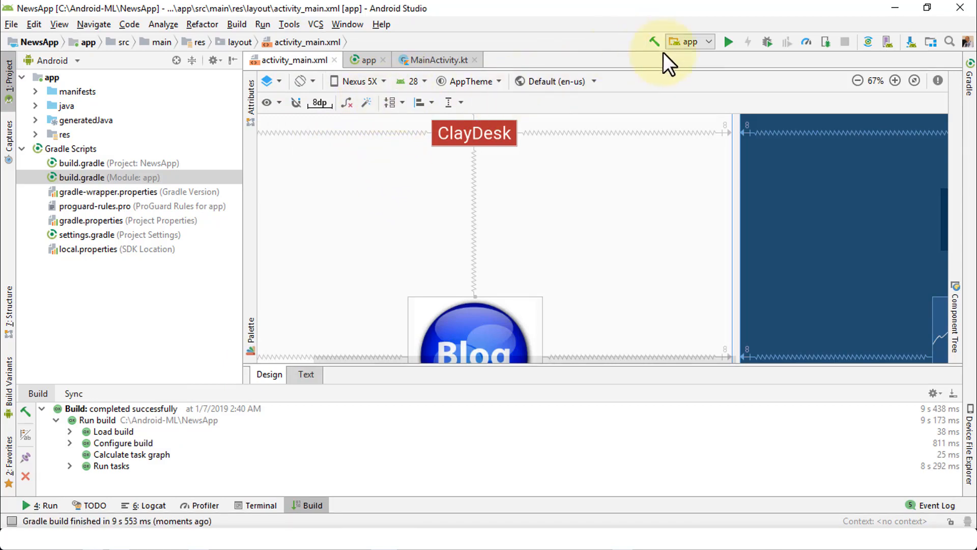
pyautogui.click(727, 42)
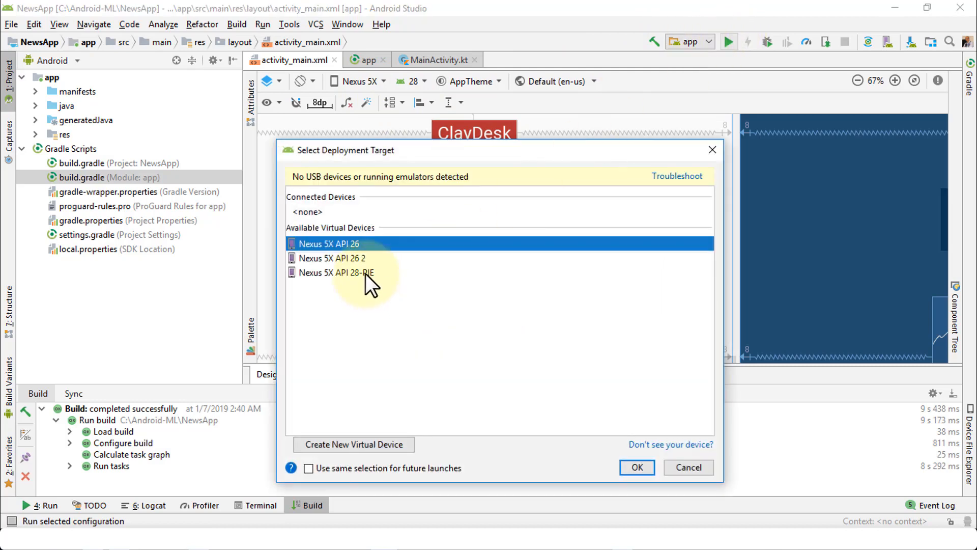
pyautogui.click(333, 258)
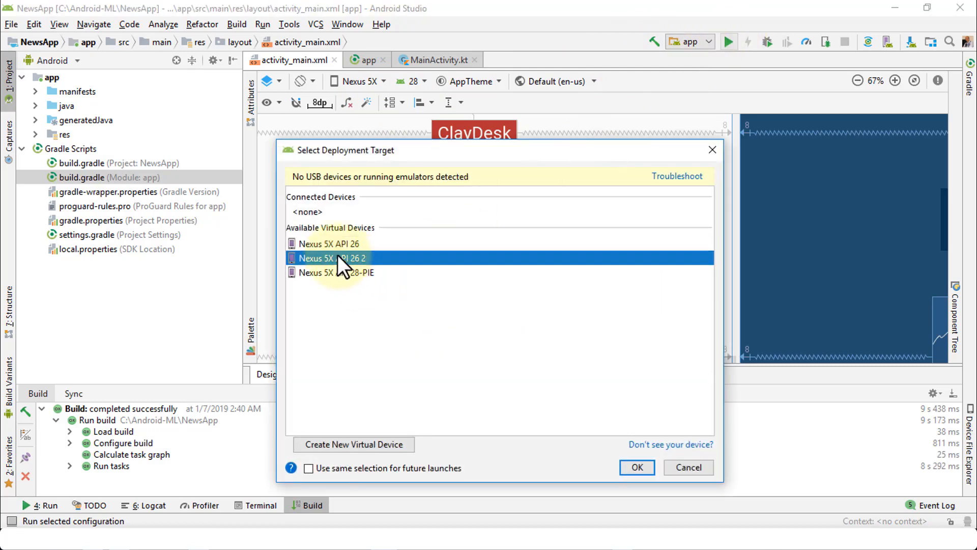
pyautogui.click(327, 244)
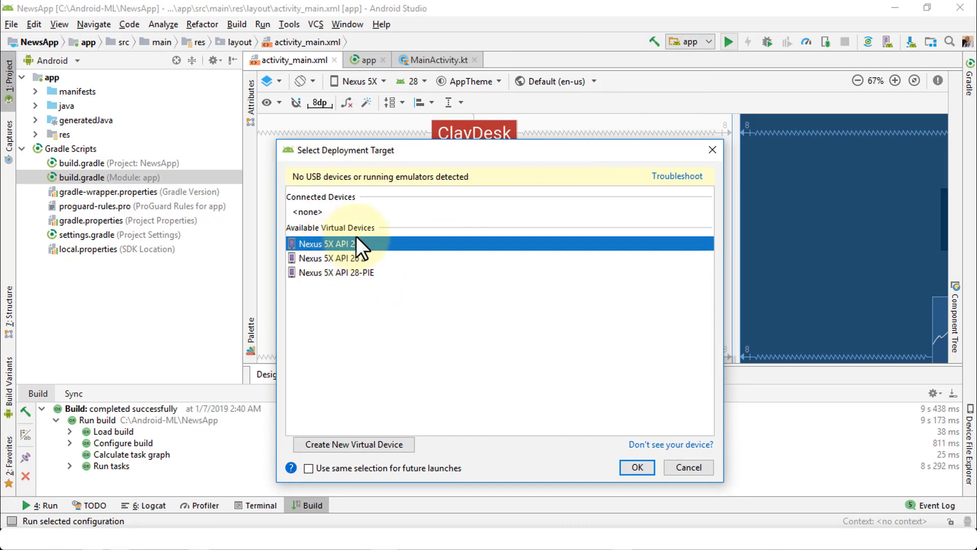
pyautogui.click(331, 258)
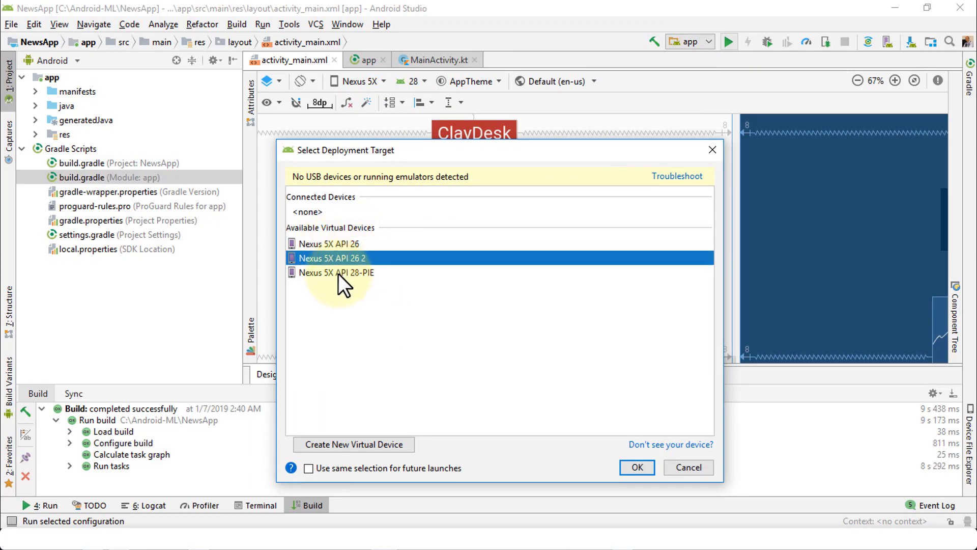
pyautogui.click(328, 244)
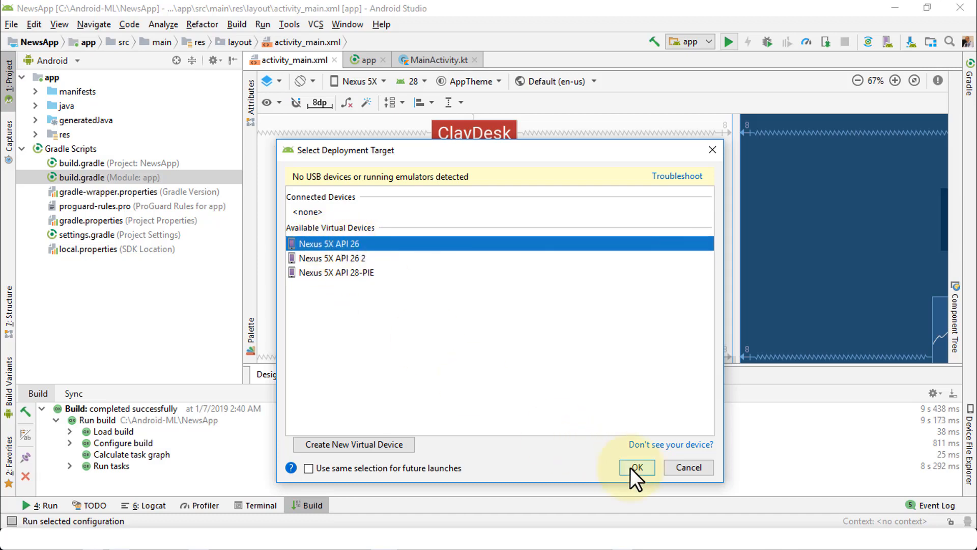
# Step: Confirm the Nexus 5X API 26 emulator as deployment target to launch NewsApp
pyautogui.click(636, 467)
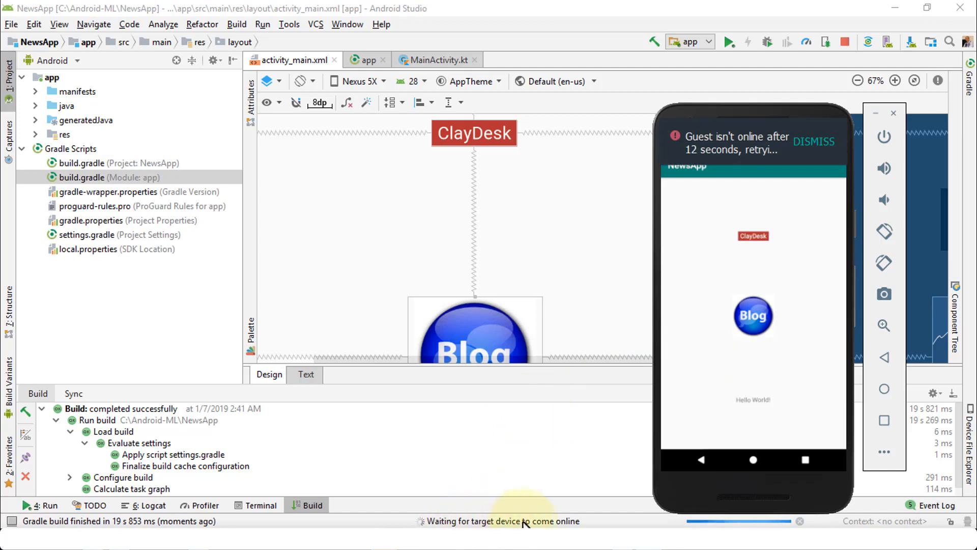
pyautogui.moveTo(598, 411)
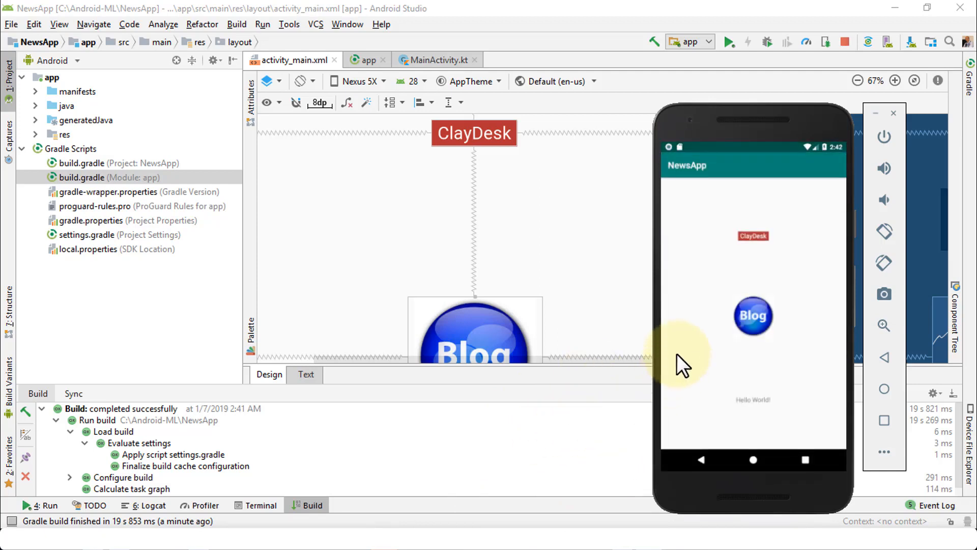
pyautogui.moveTo(655, 349)
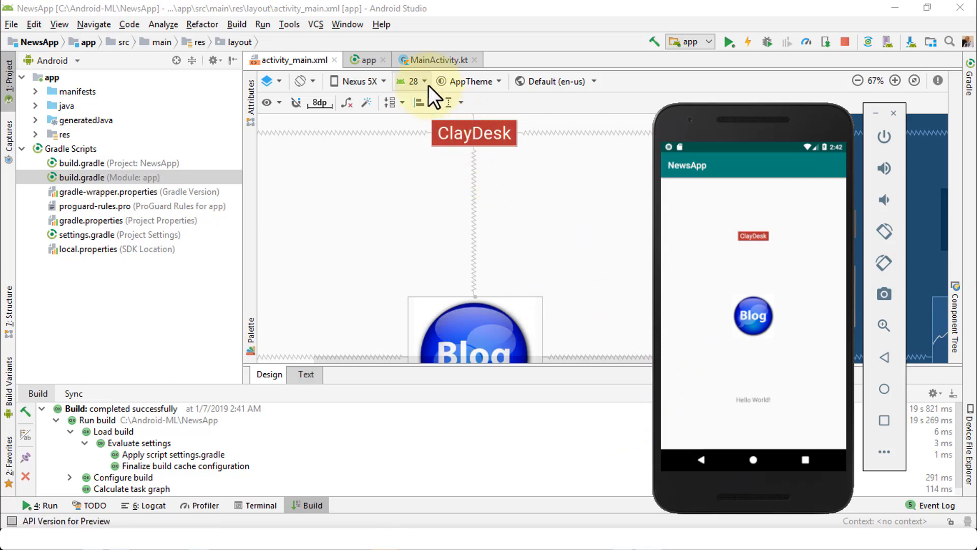
pyautogui.moveTo(502, 180)
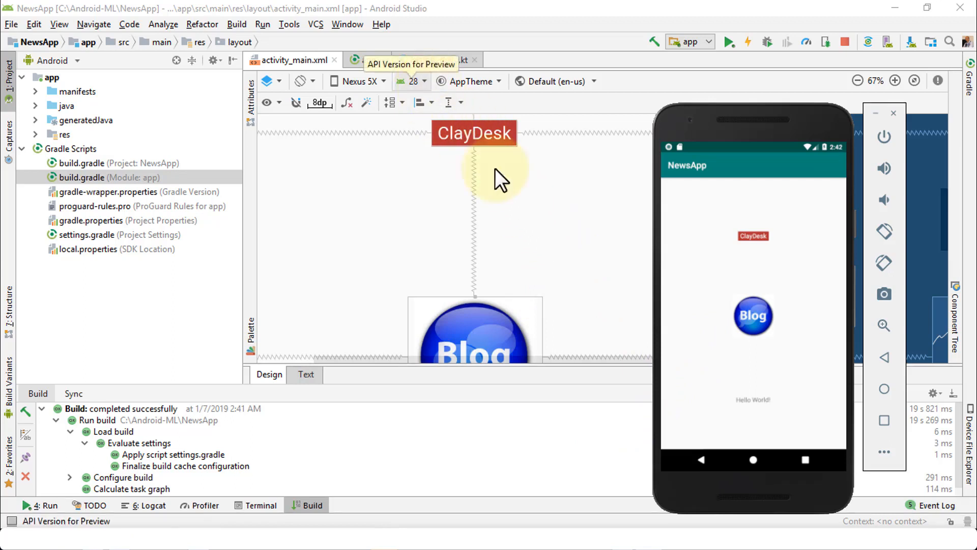